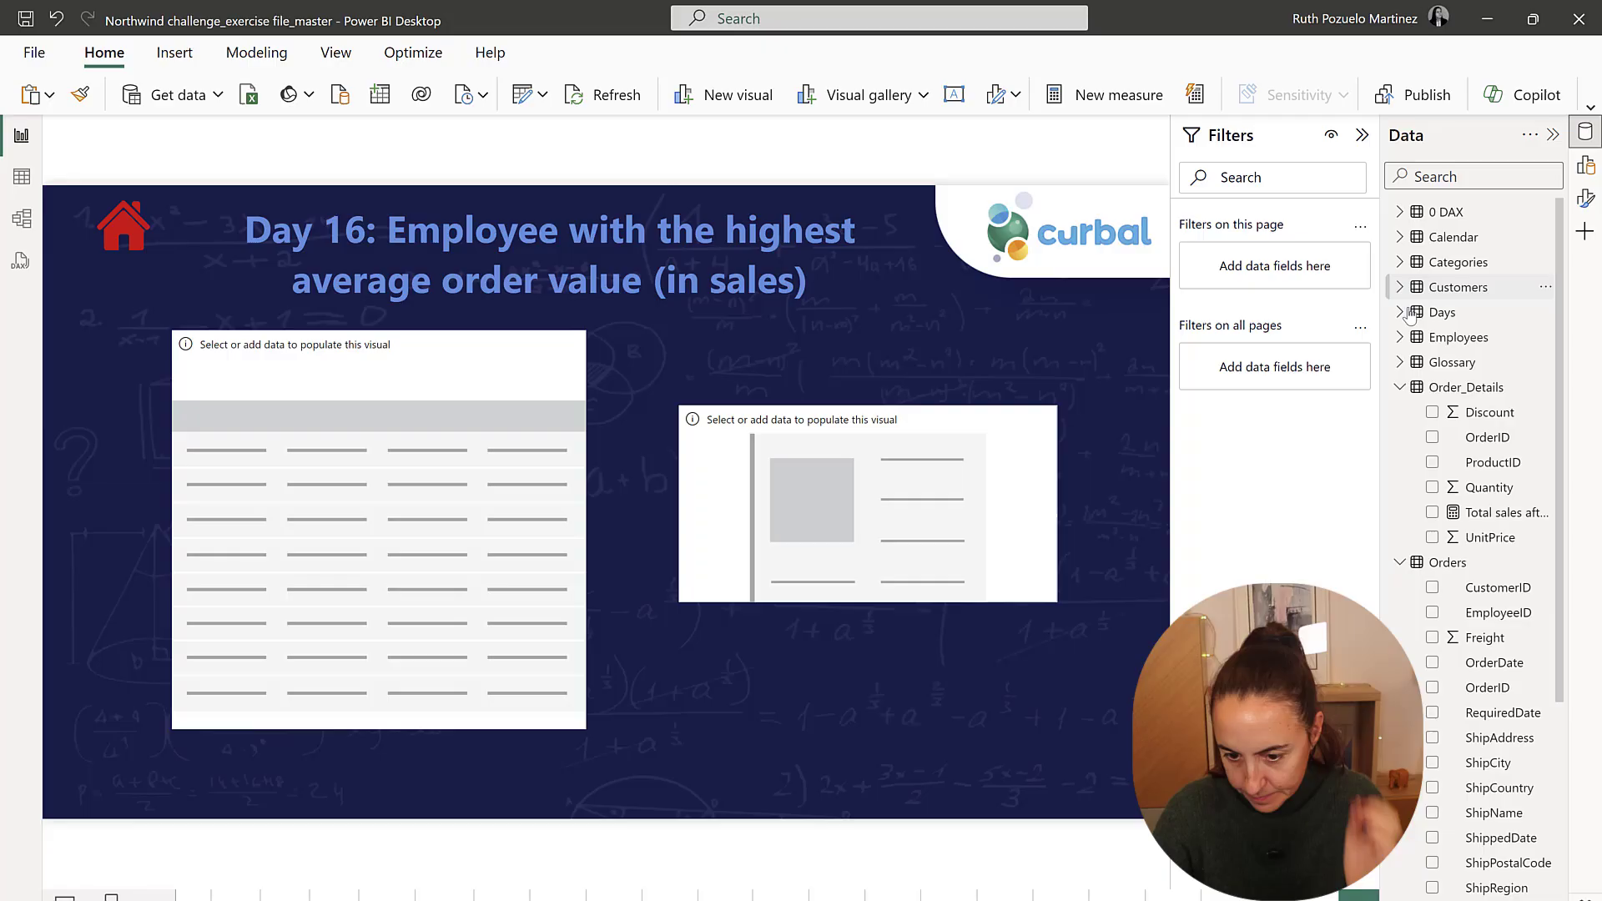
Browse the Employees fields, then copy the table visual's data to check in Excel.
click(1402, 337)
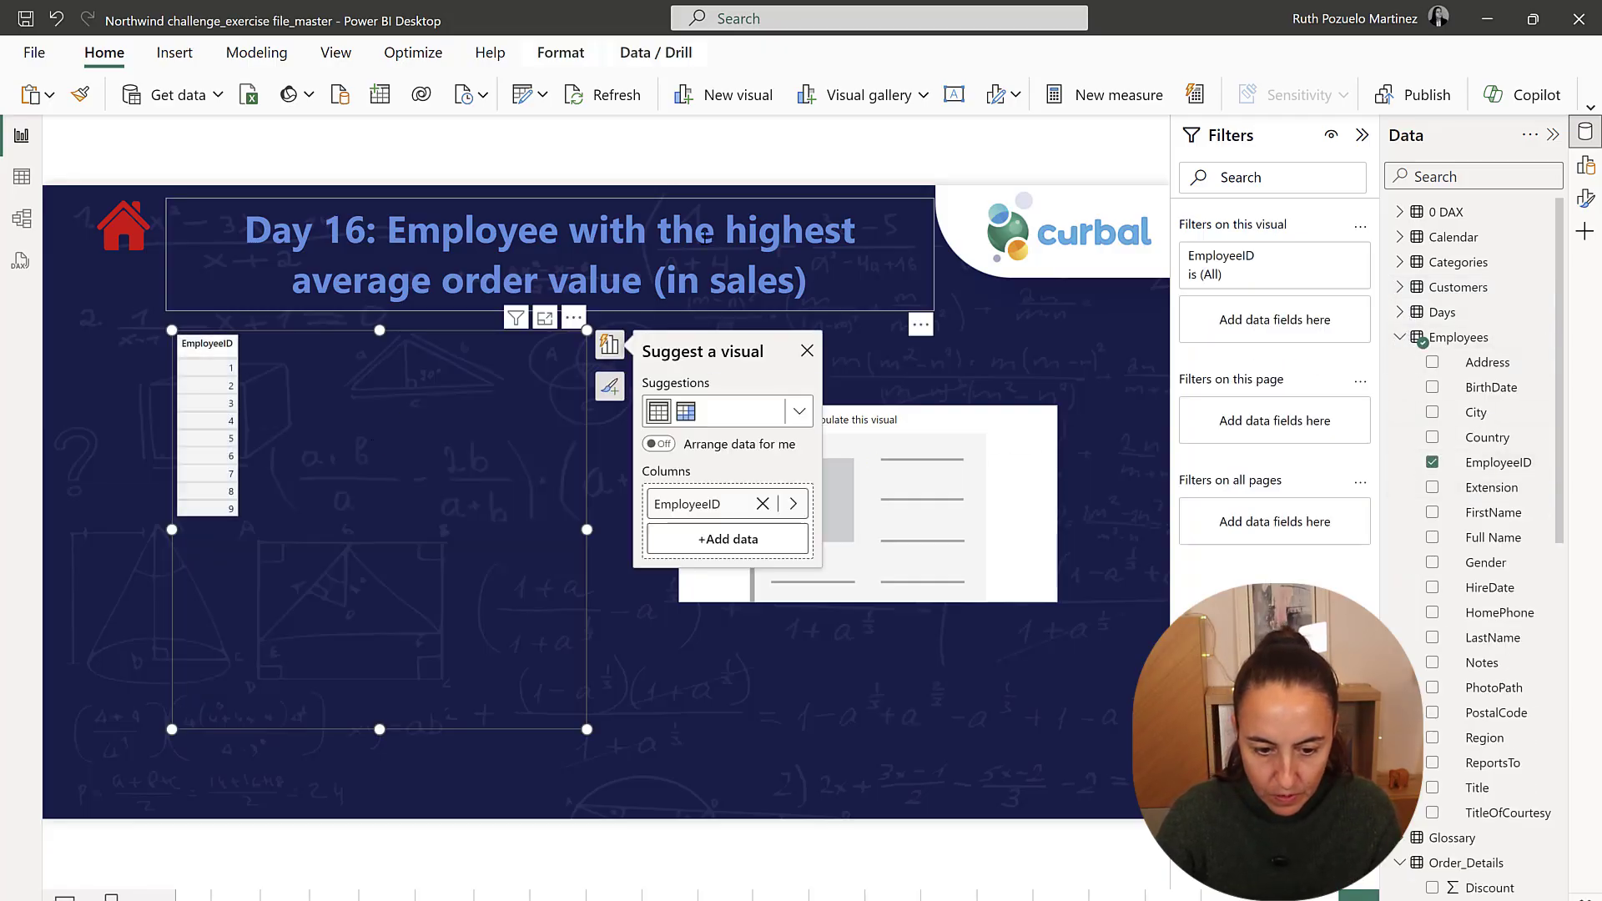
mouse_move(865, 291)
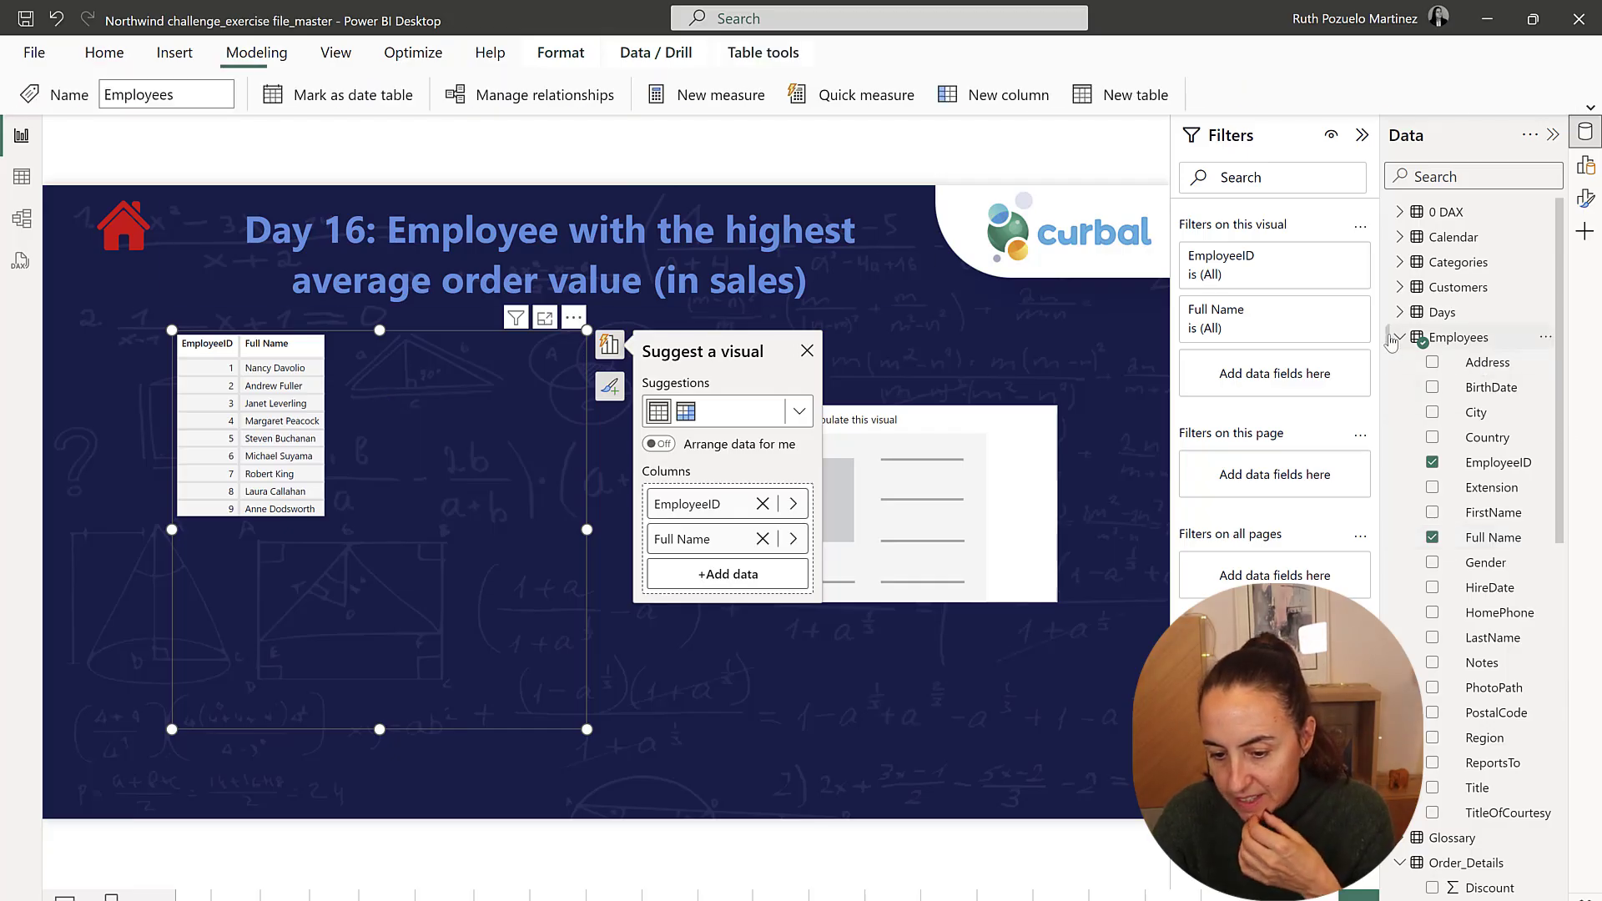
click(1398, 338)
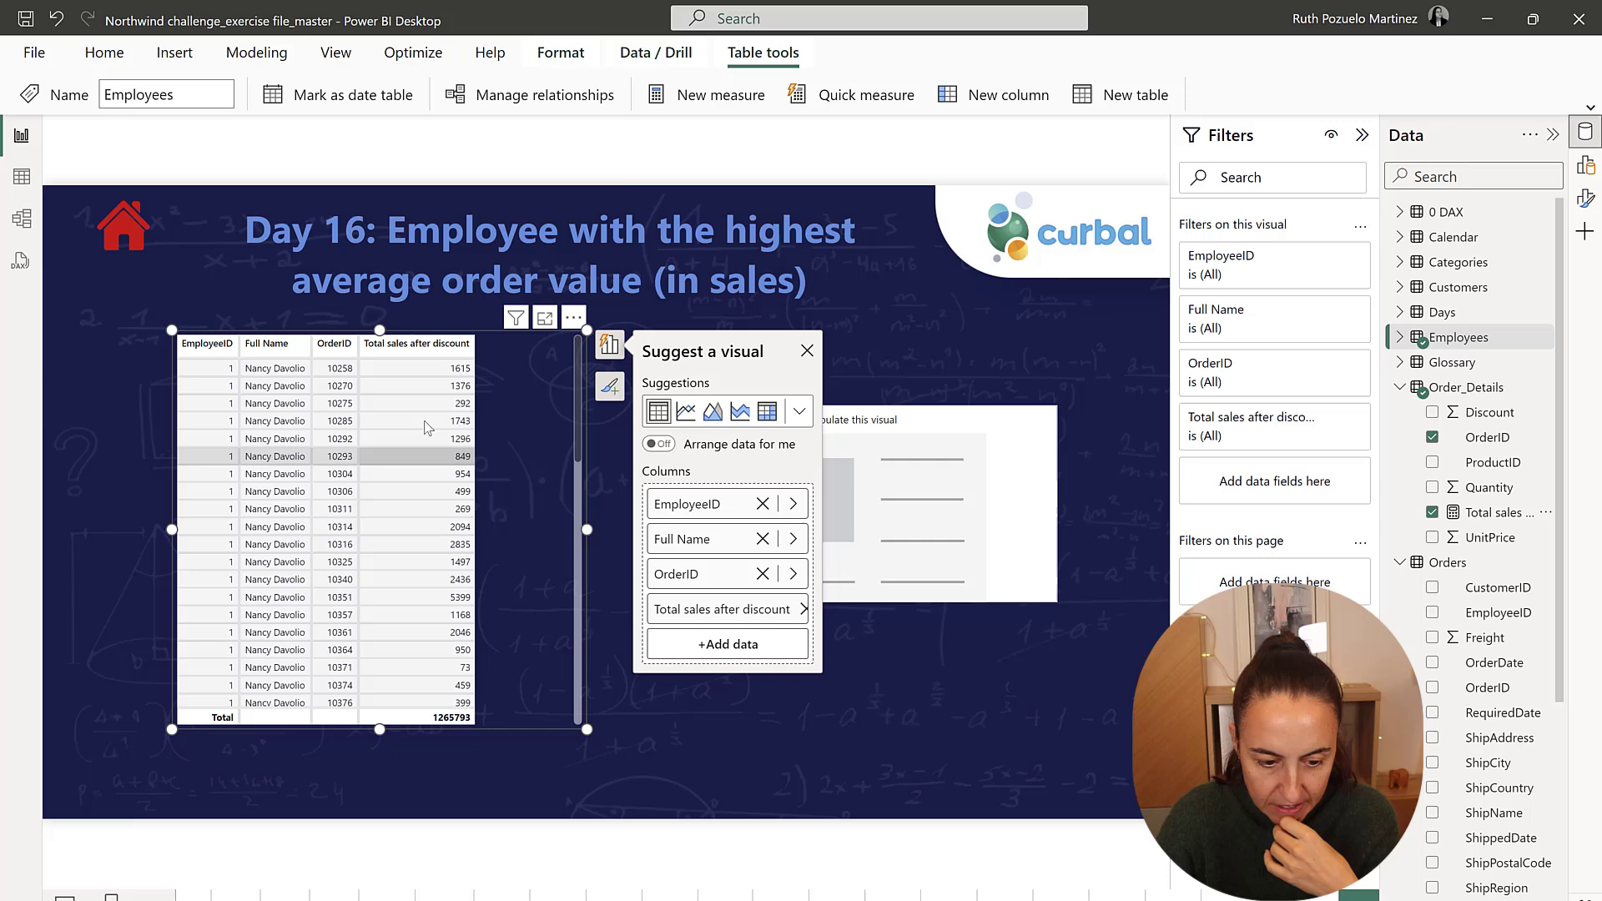
click(807, 350)
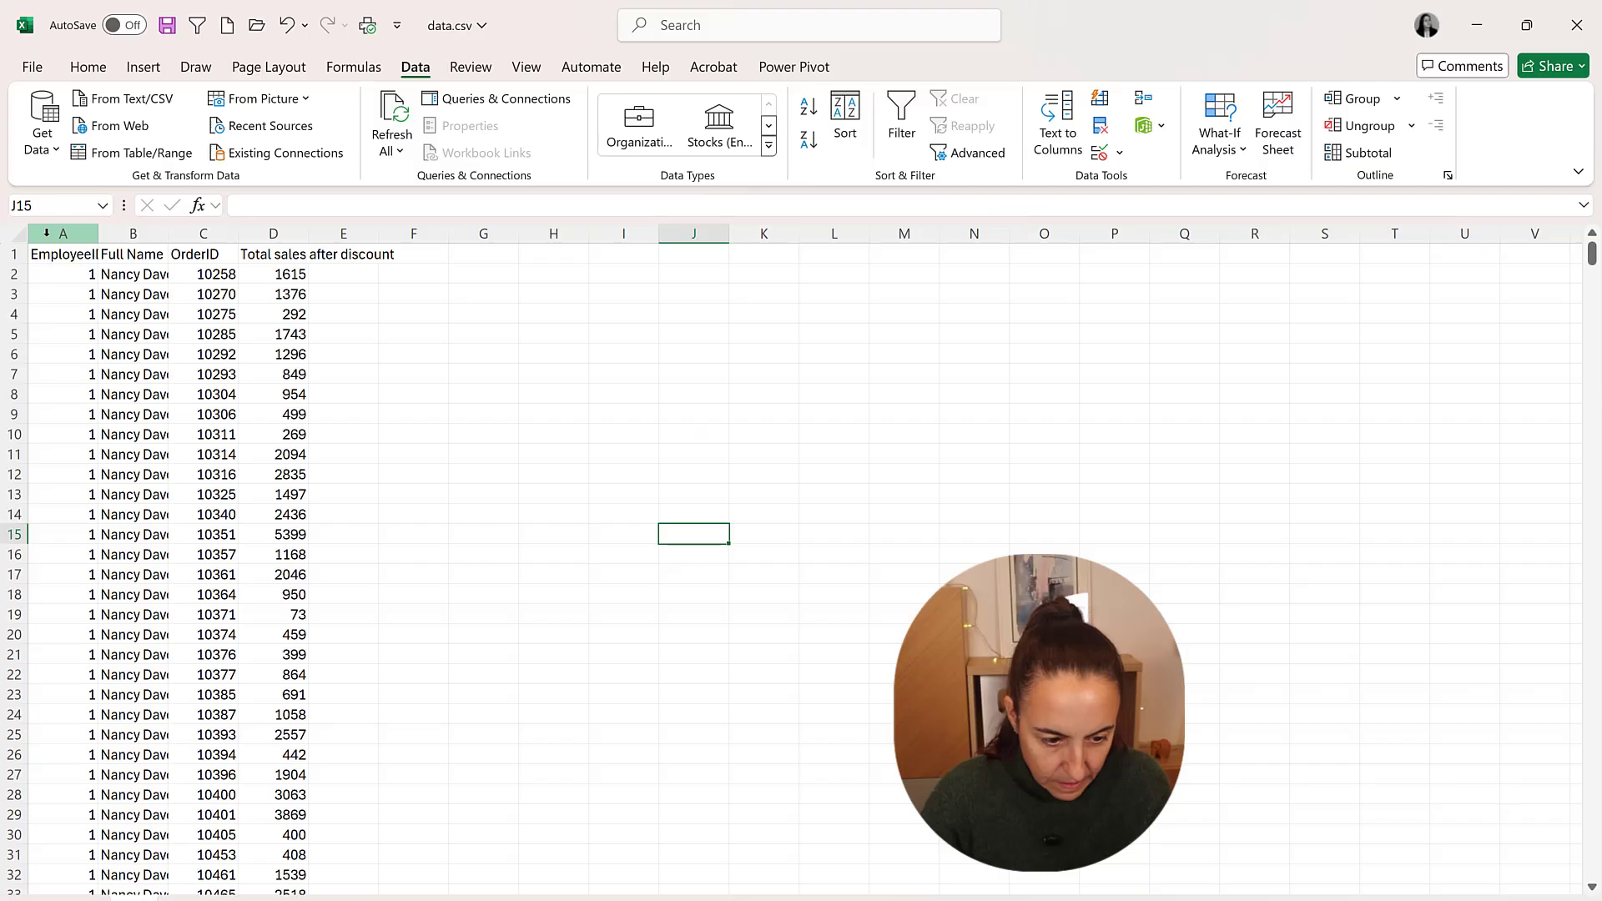
Pivot average sales after discount by Full Name and sort the averages largest to smallest.
click(87, 67)
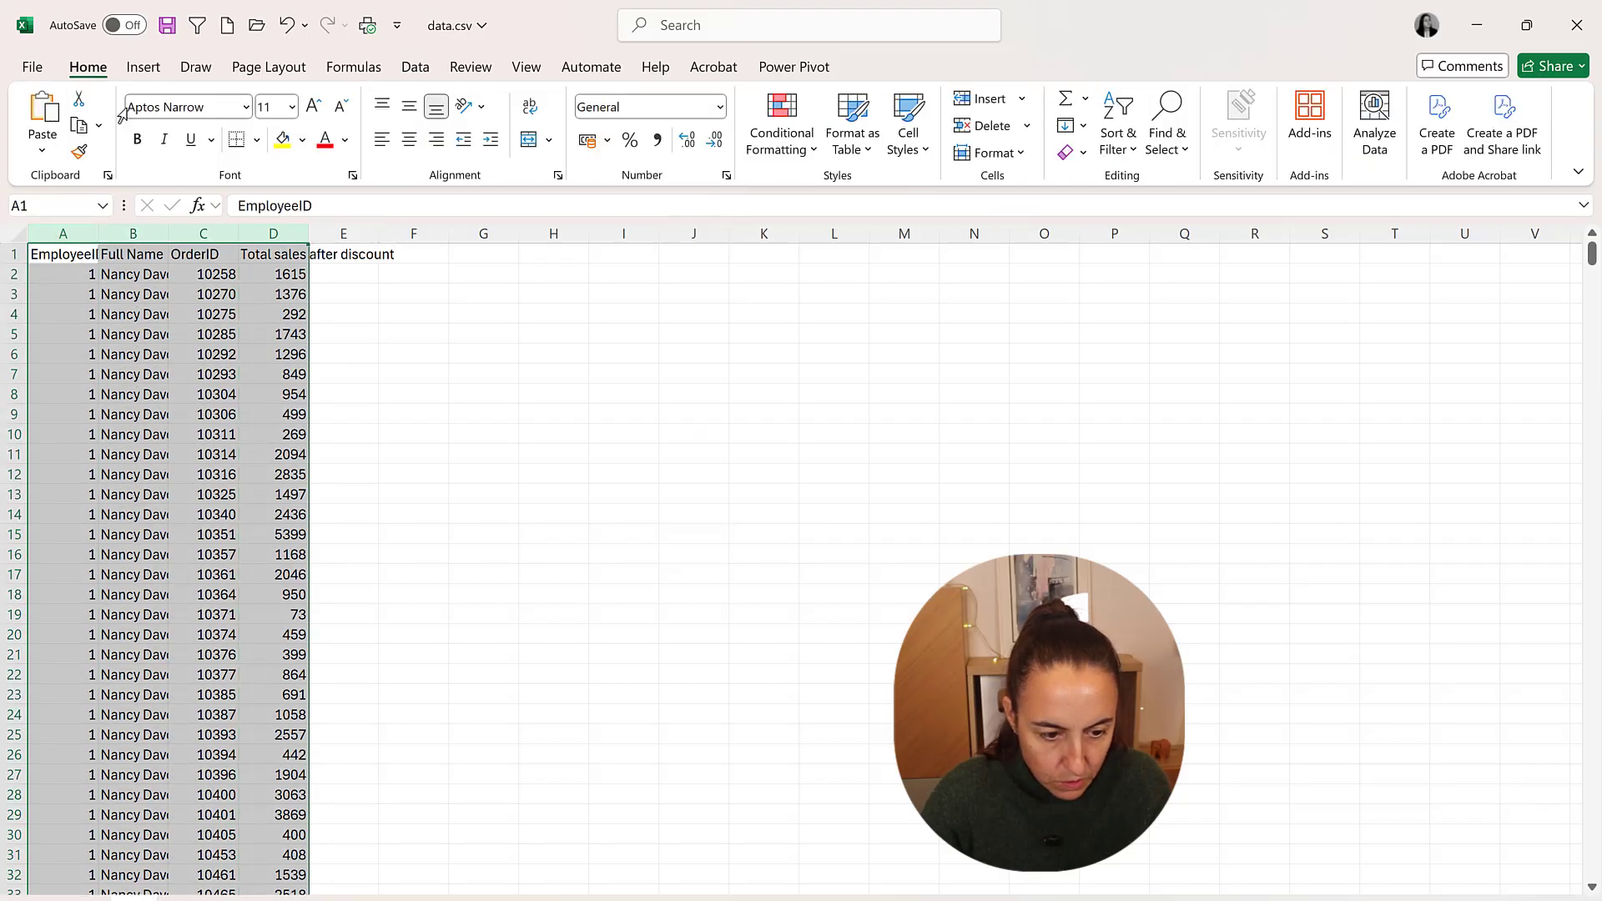
click(49, 118)
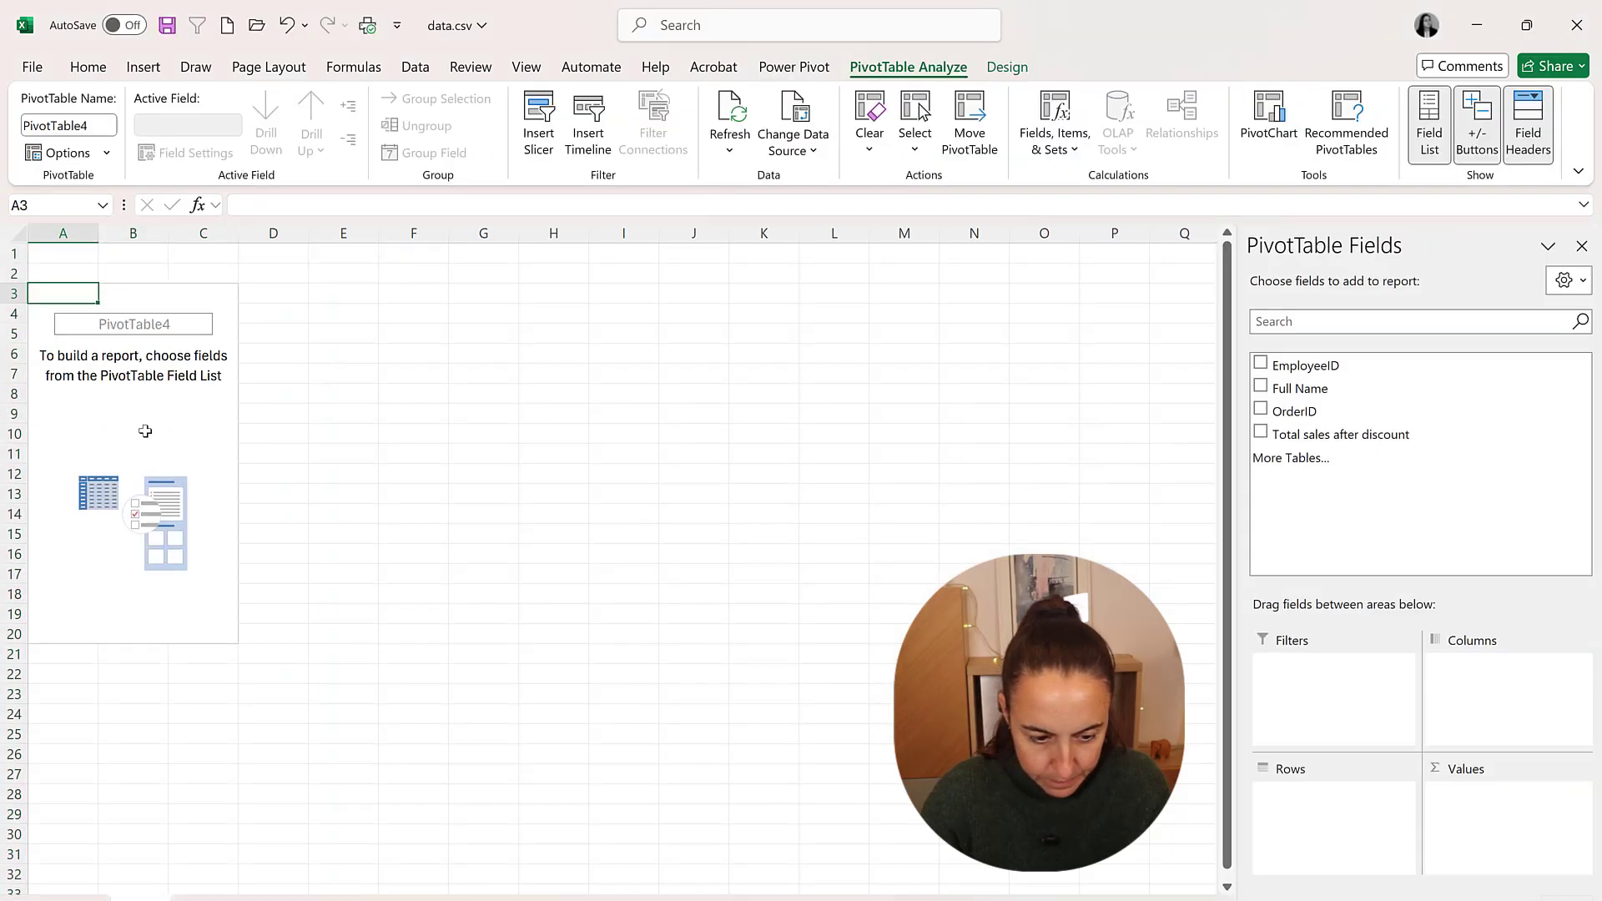
click(1260, 388)
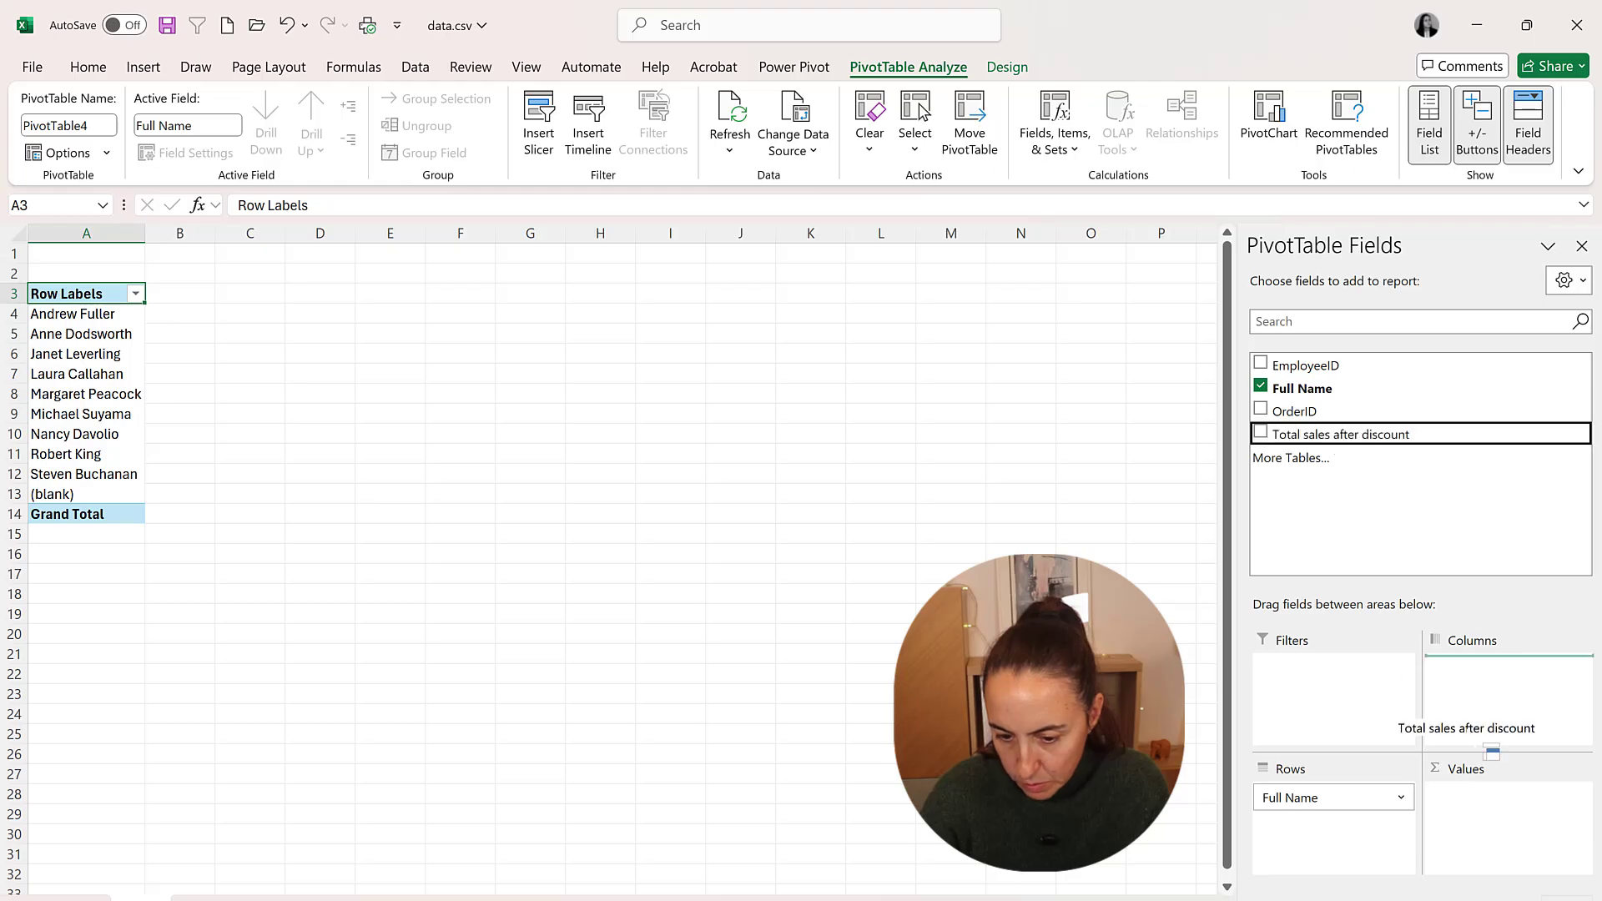
click(1589, 797)
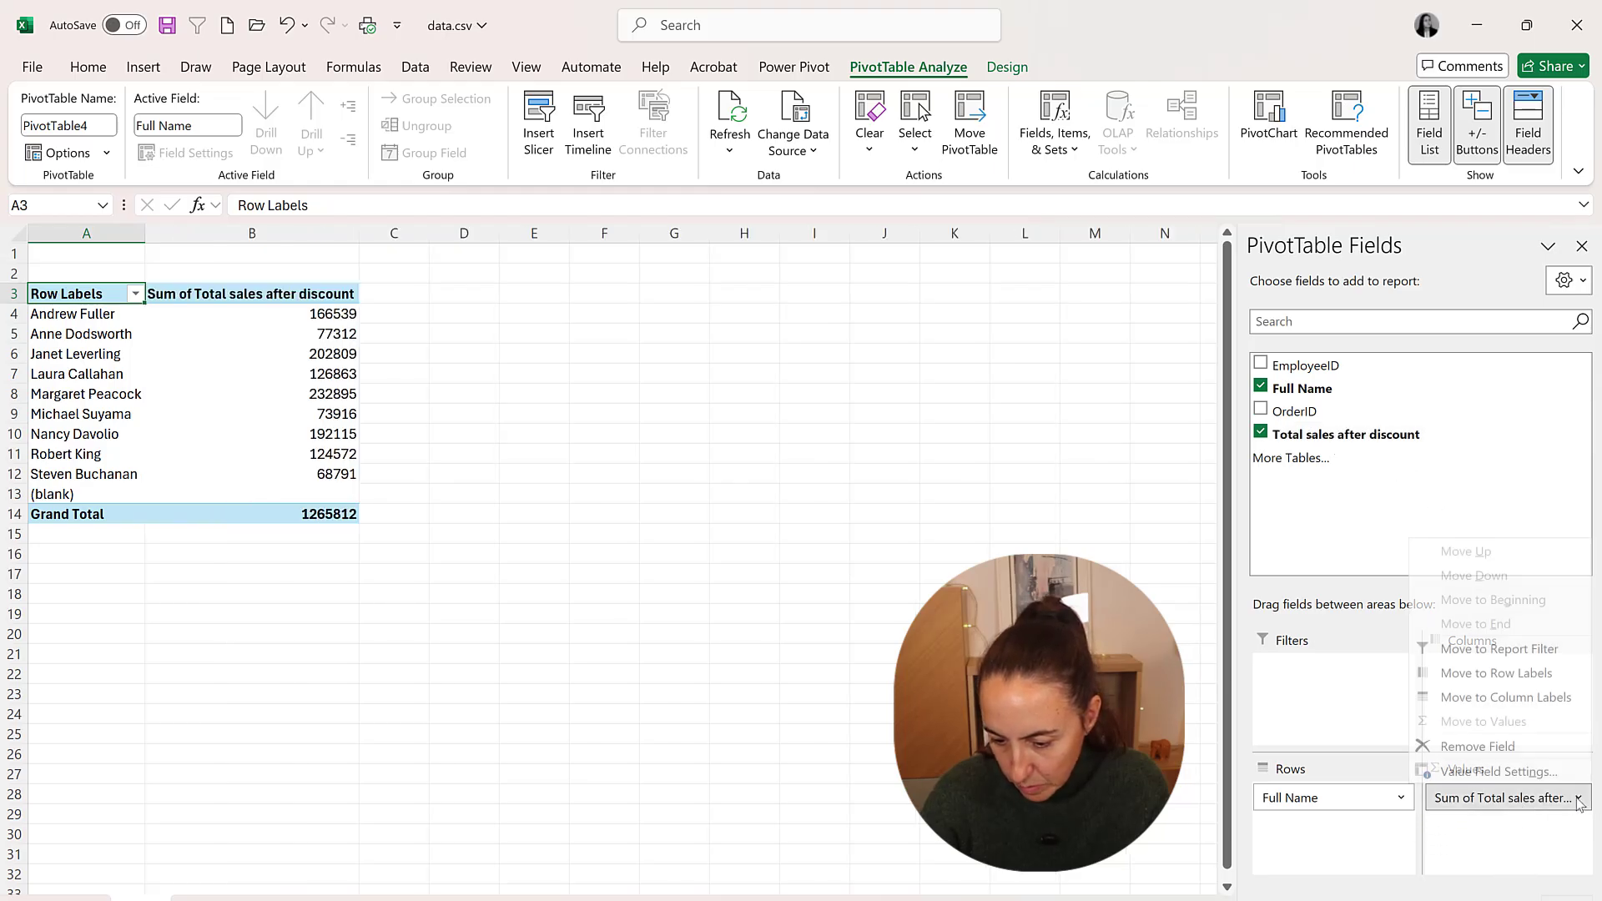
click(1503, 771)
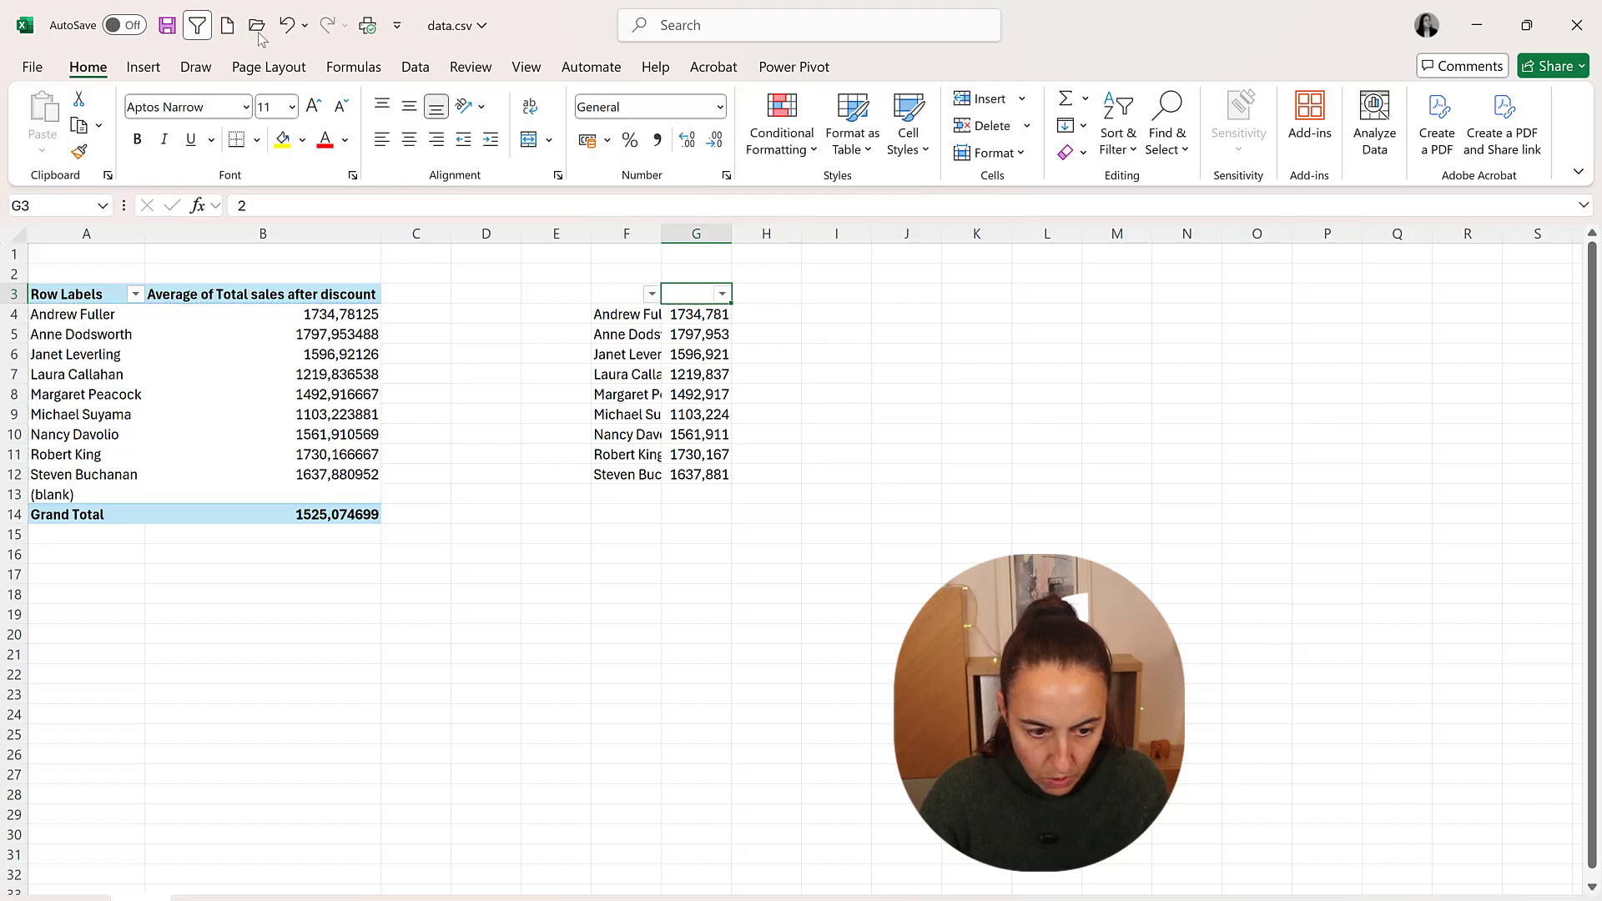
click(720, 293)
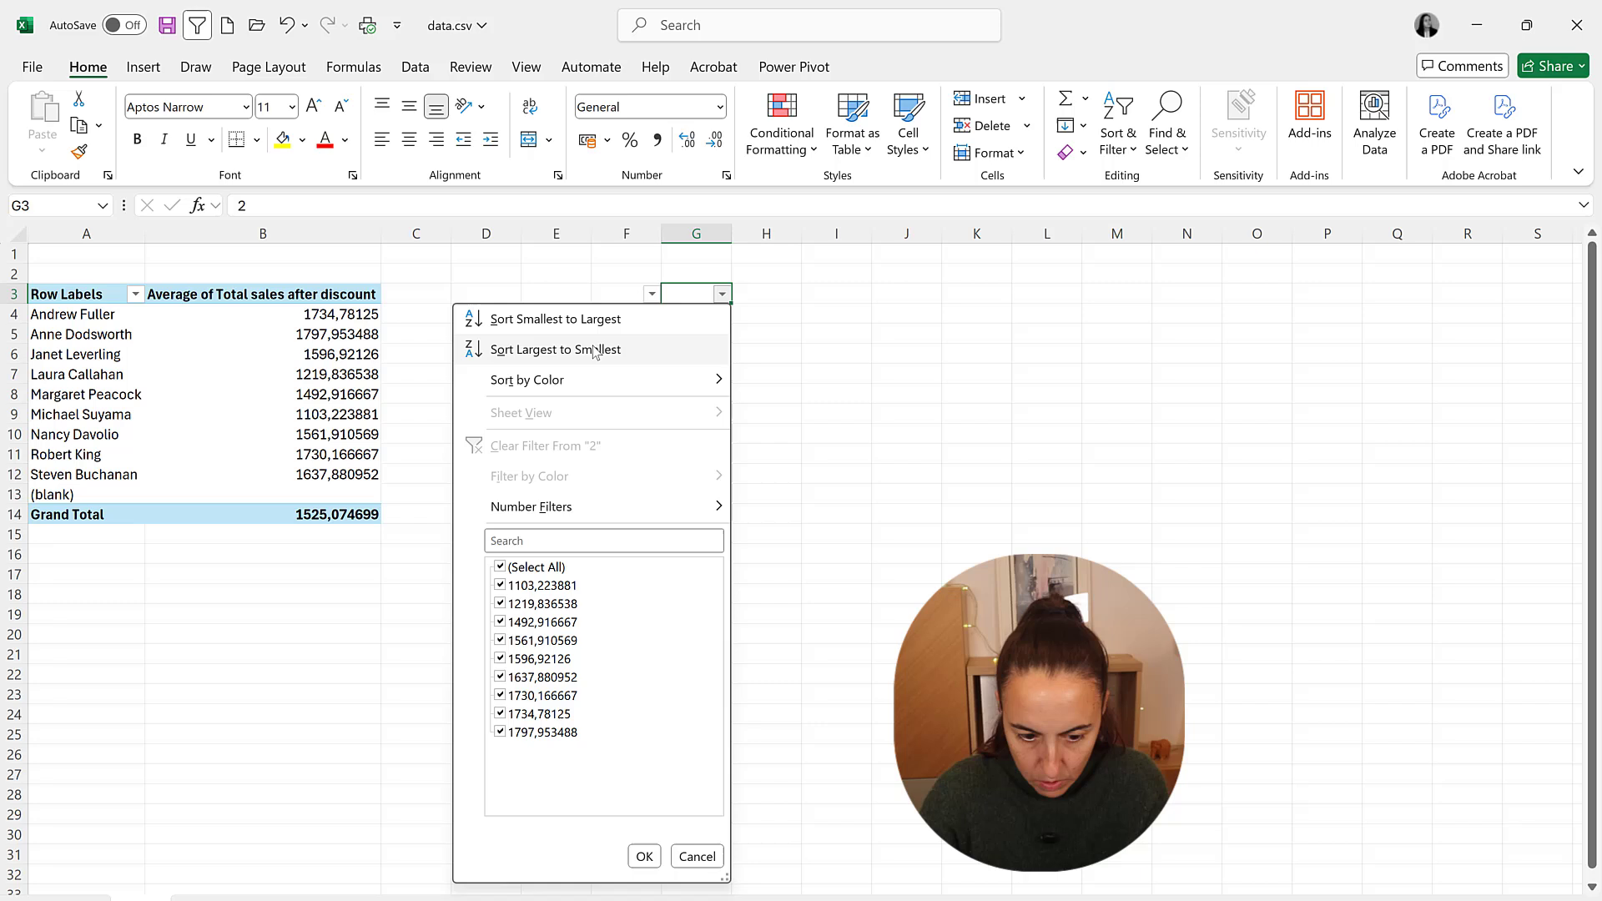
click(556, 349)
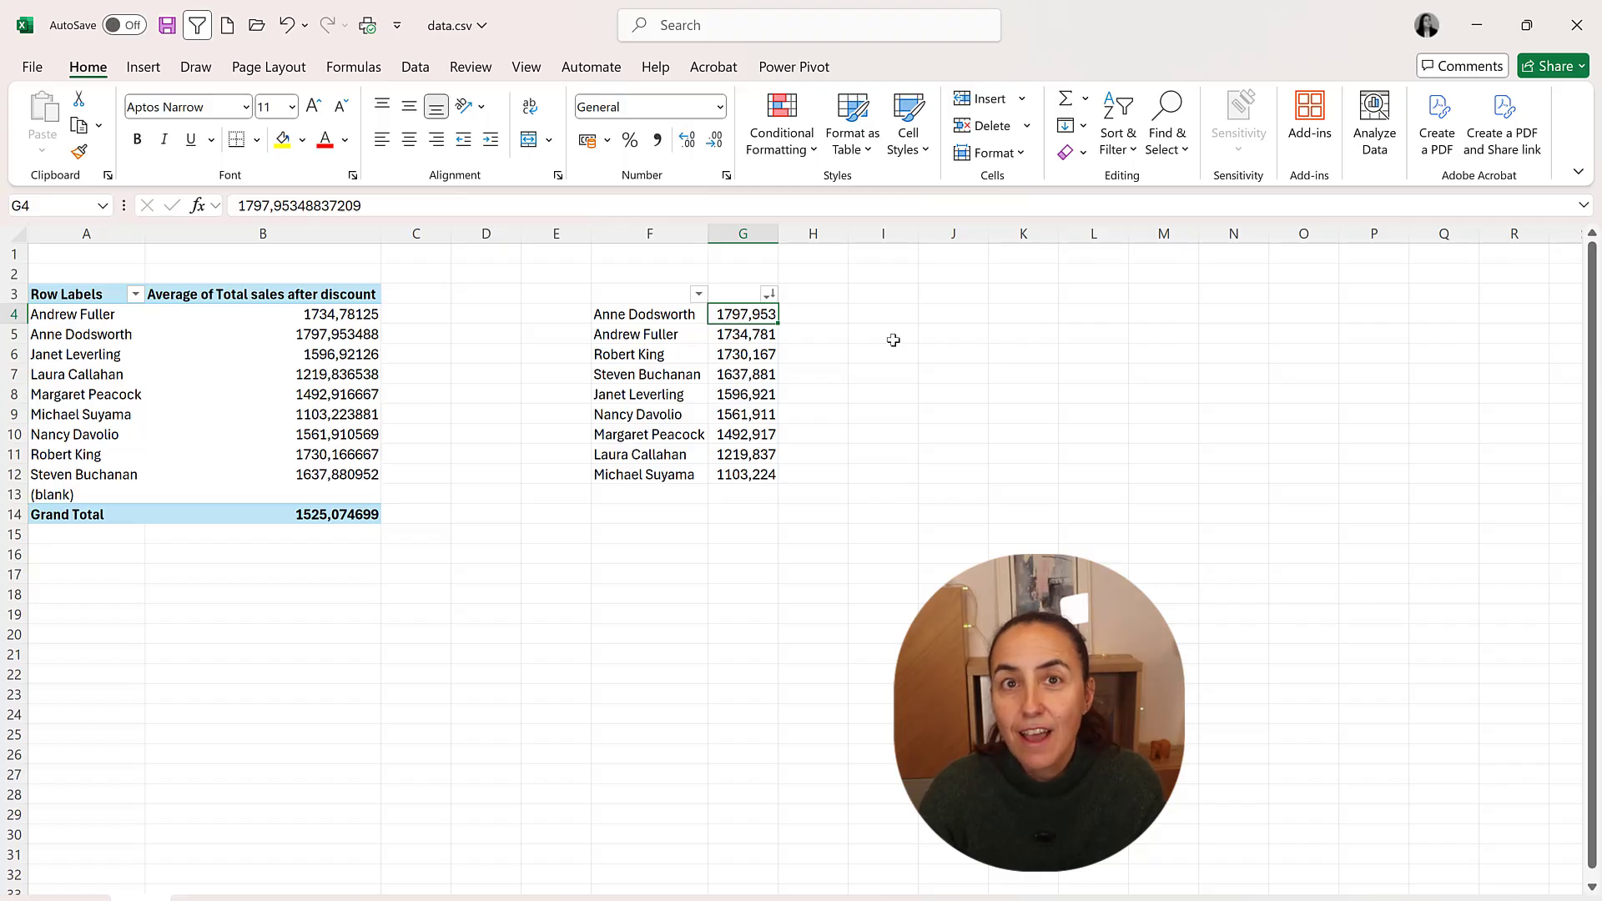
mouse_move(919, 412)
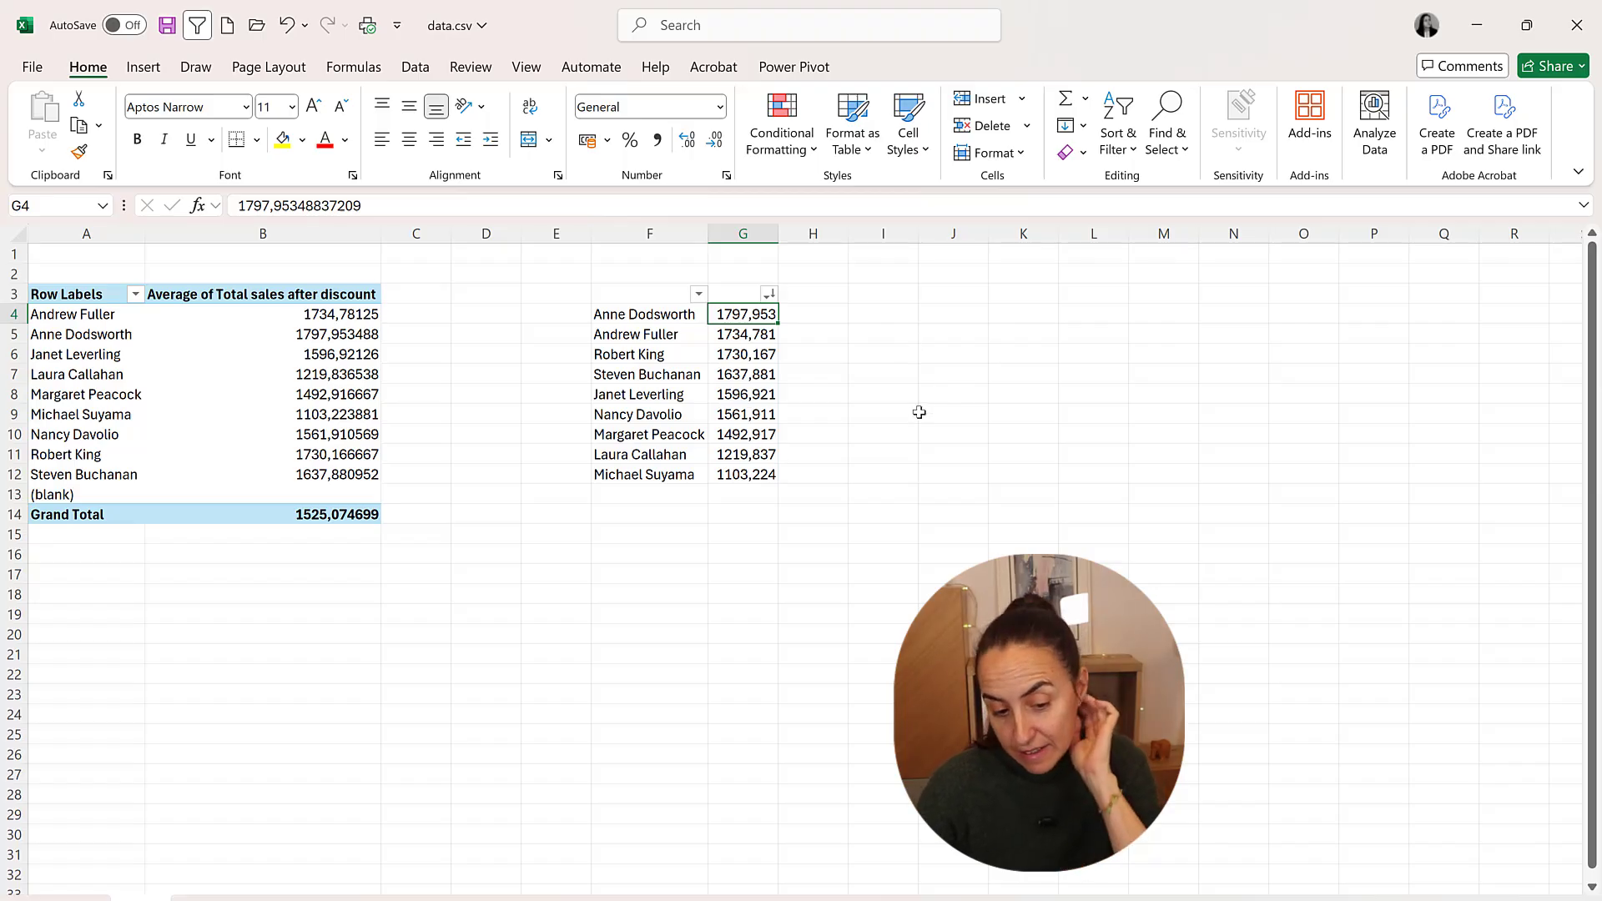
mouse_move(882, 388)
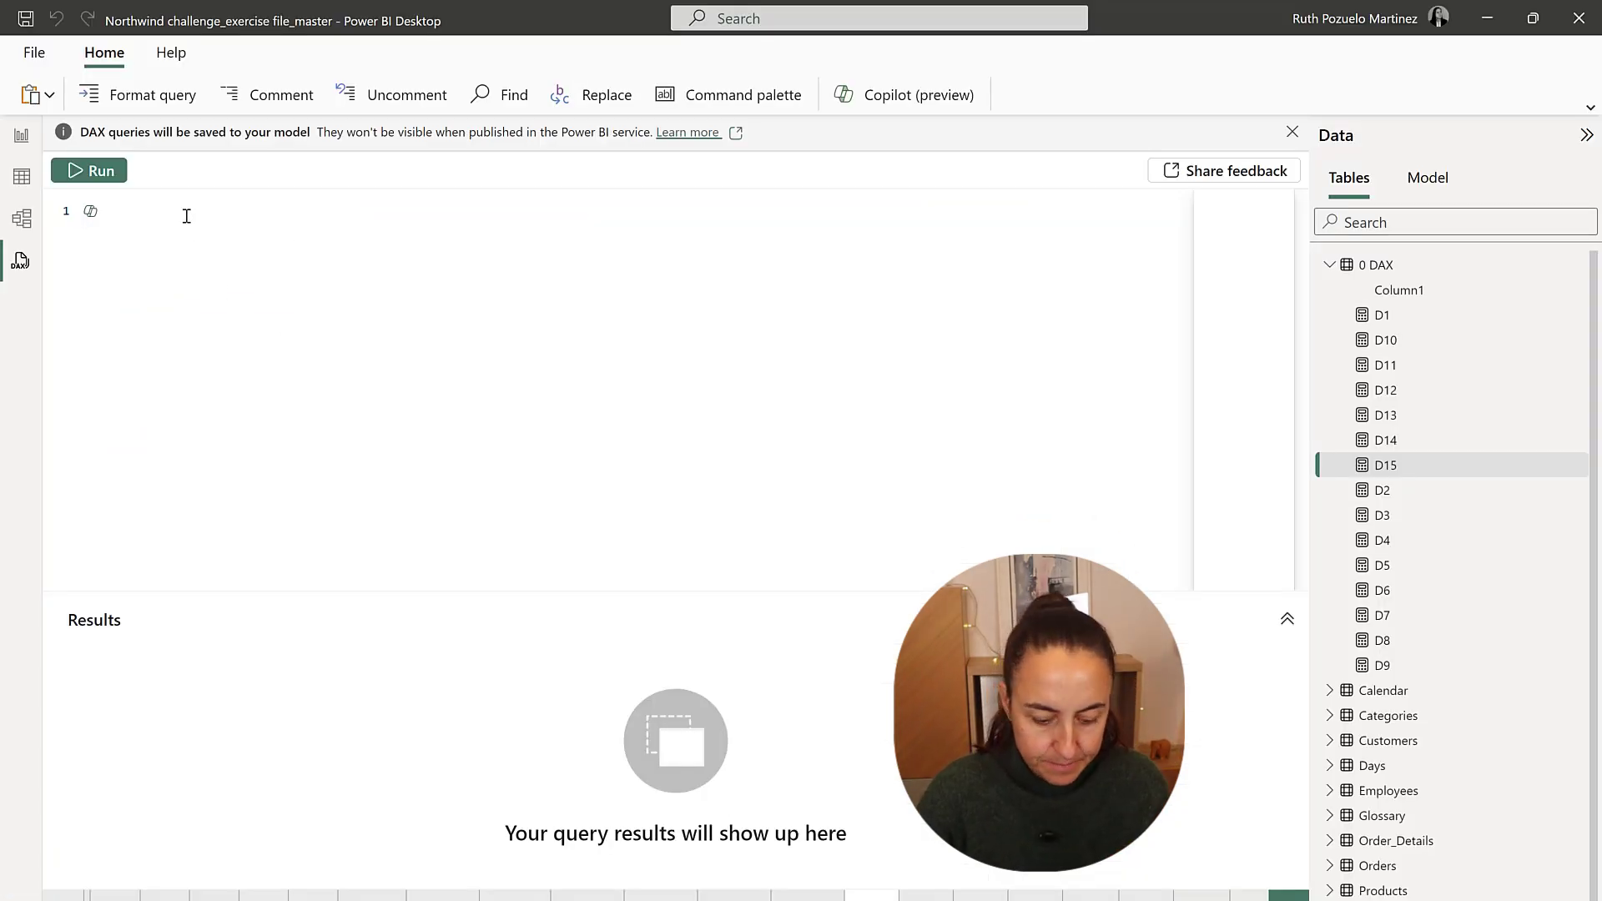
Run EVALUATE SUMMARIZE(Employees, EmployeeID, Full Name, AVERAGEX over Orders of Total sales after discount).
text(EVALUATE)
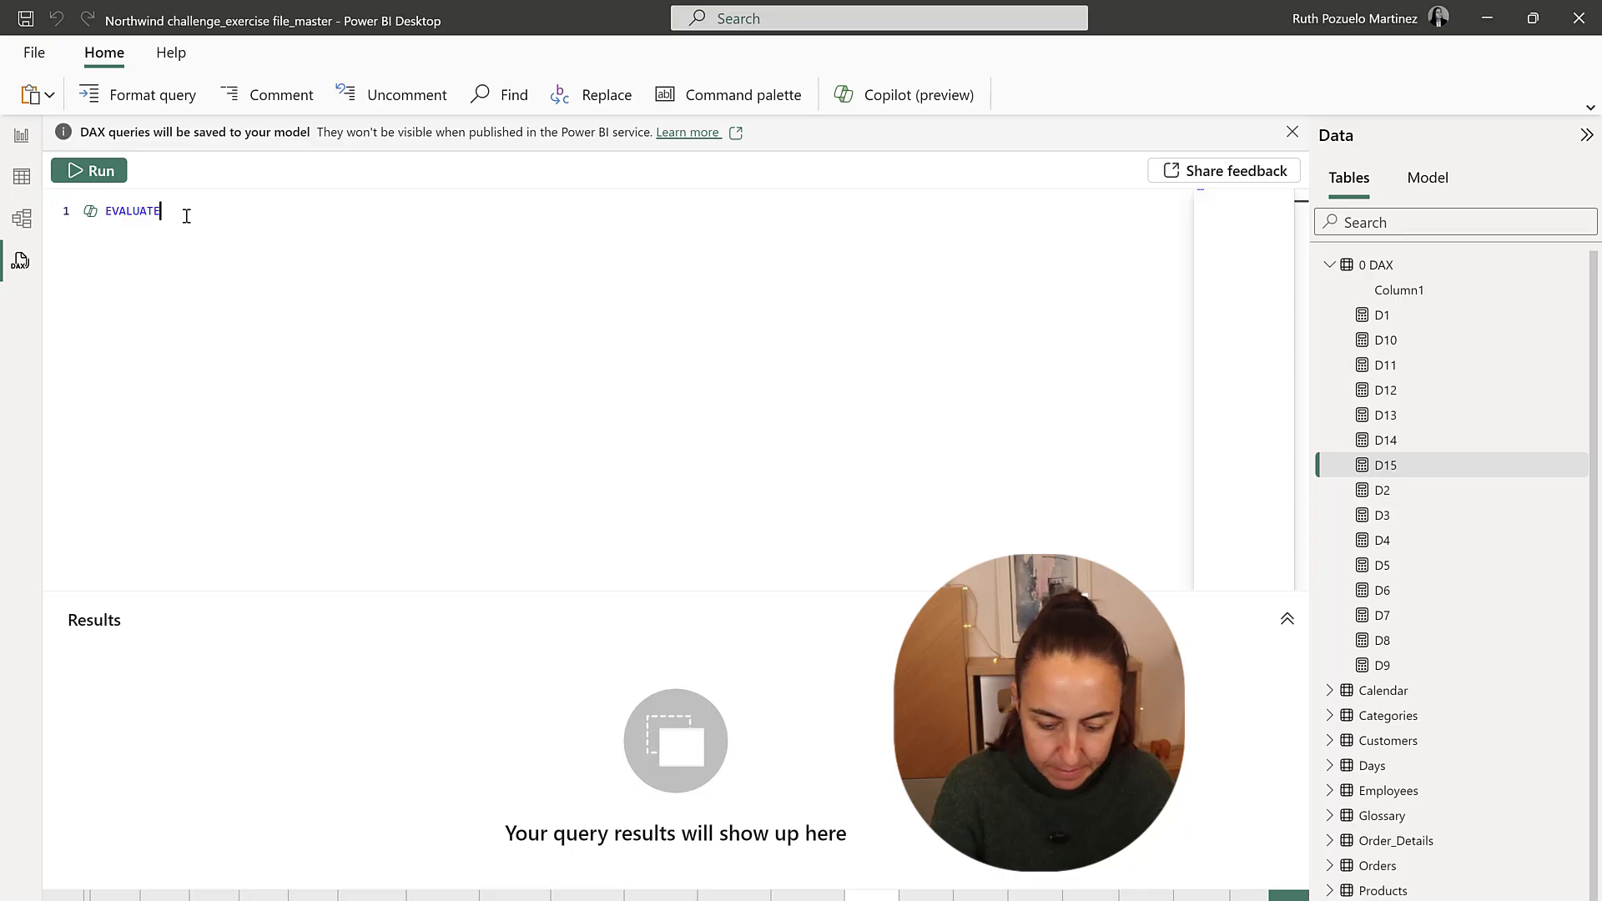
text(SUMMARIZE()
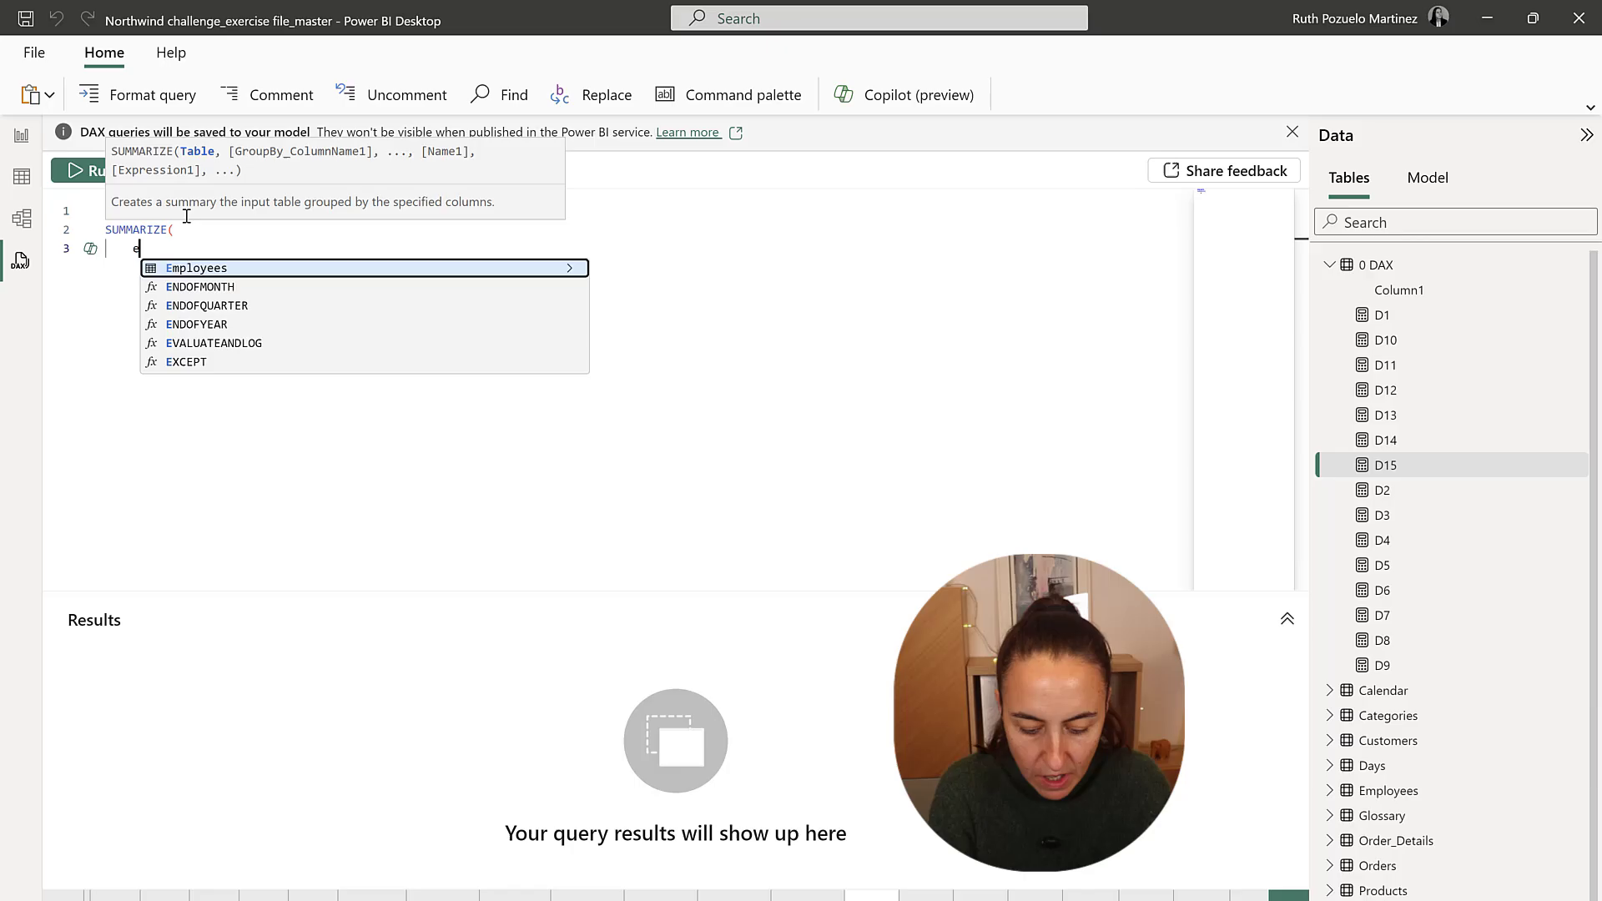
text(Employees, employees[EmployeeID)
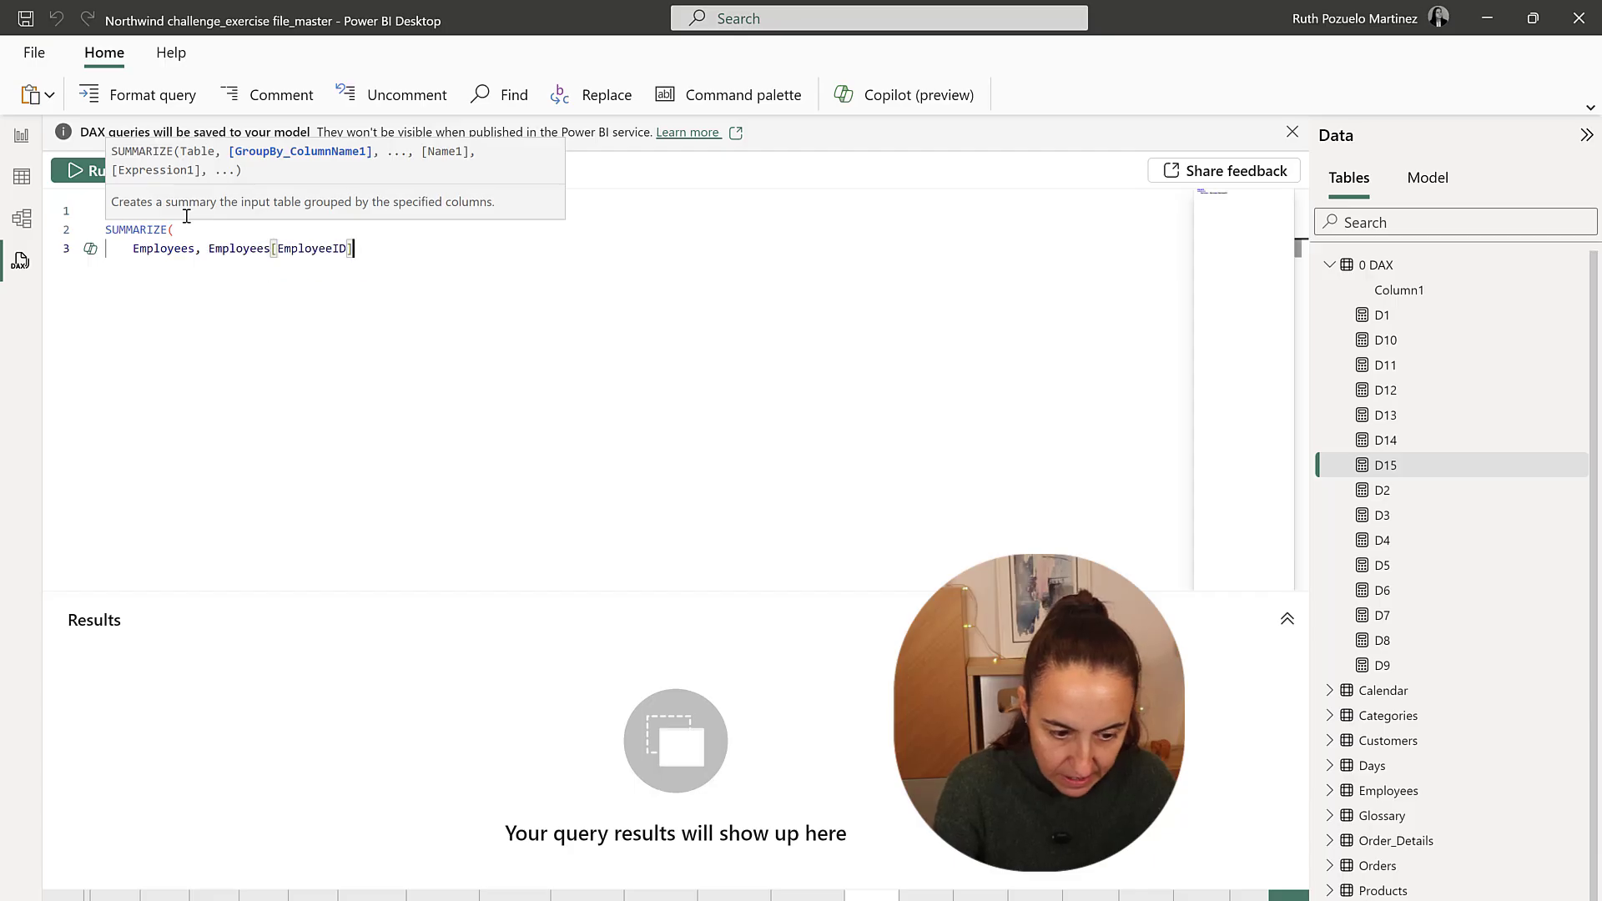
text(, Employees[Full Name])
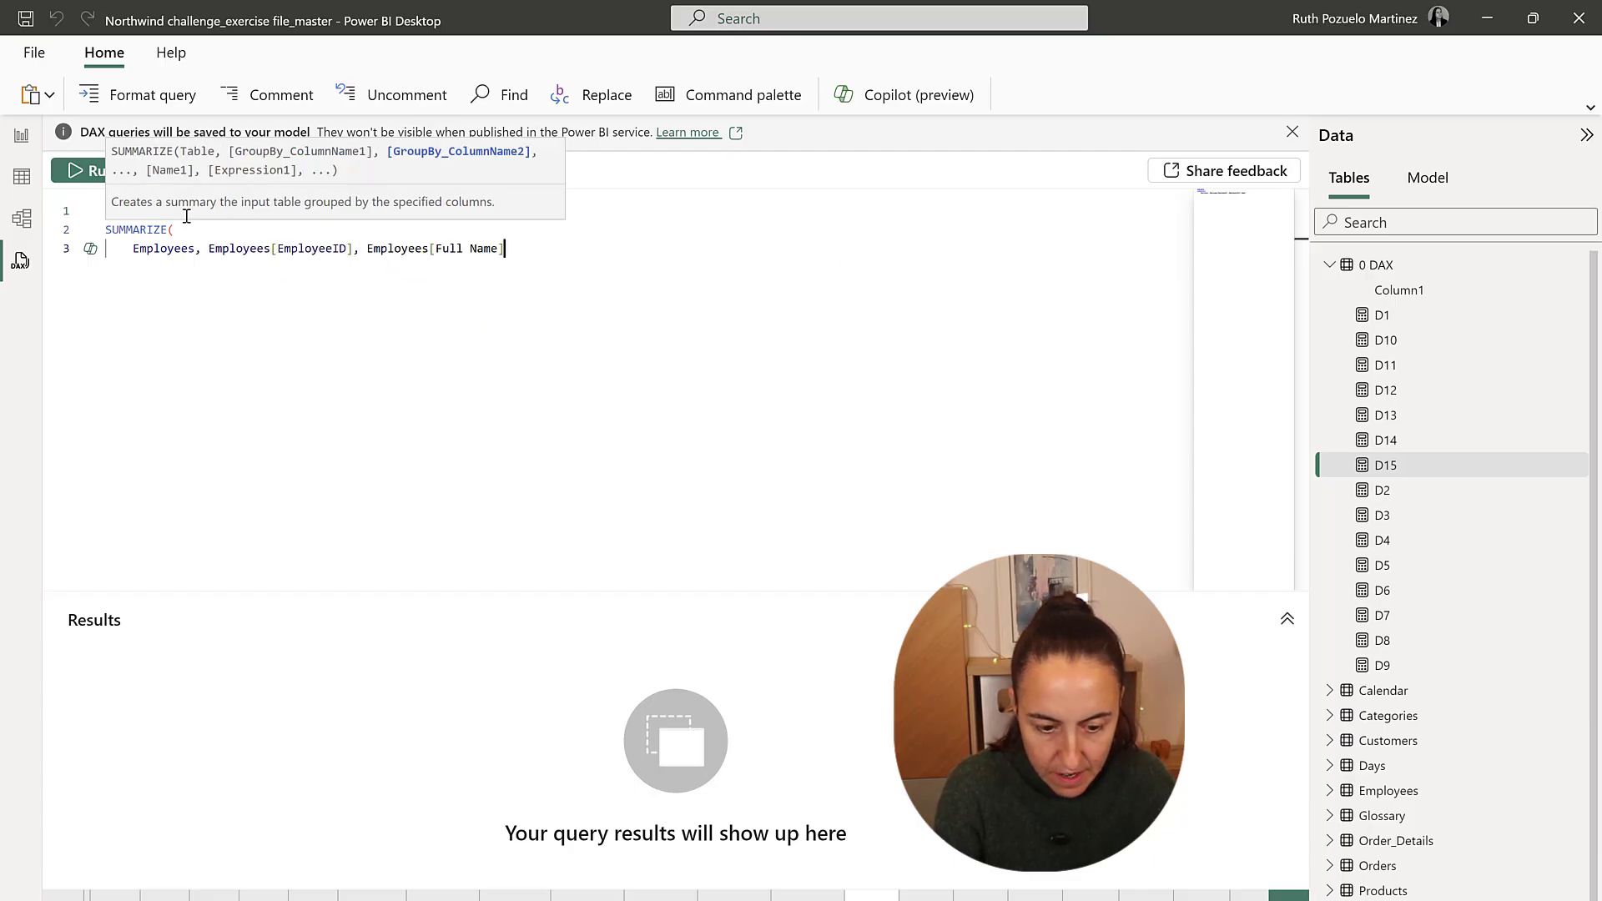
text(,)
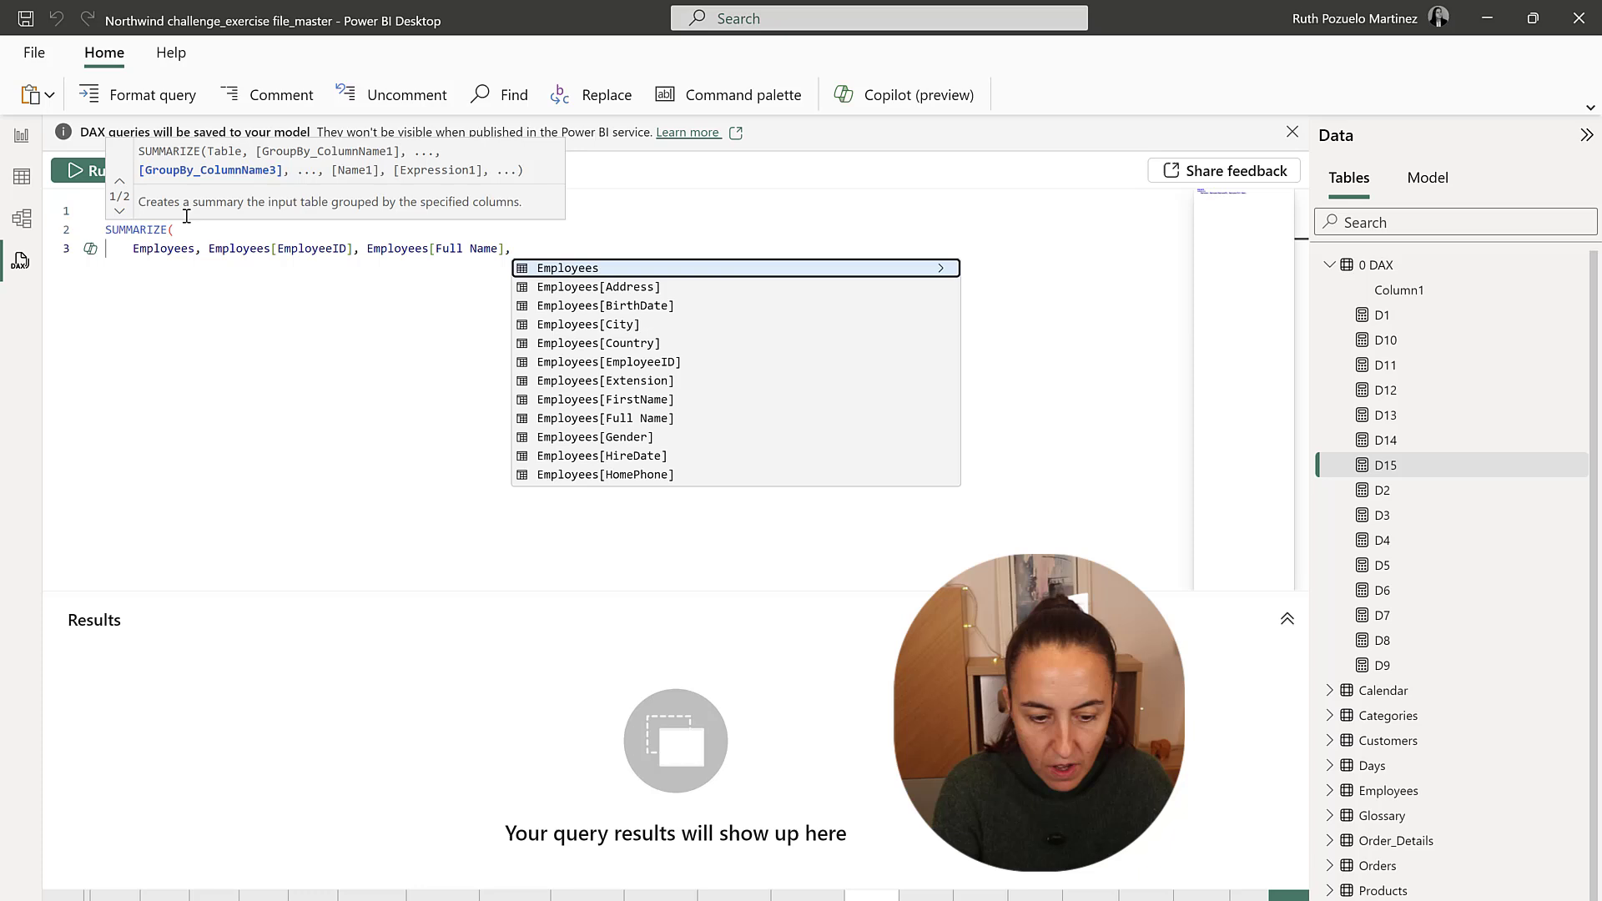
text("avg sales",)
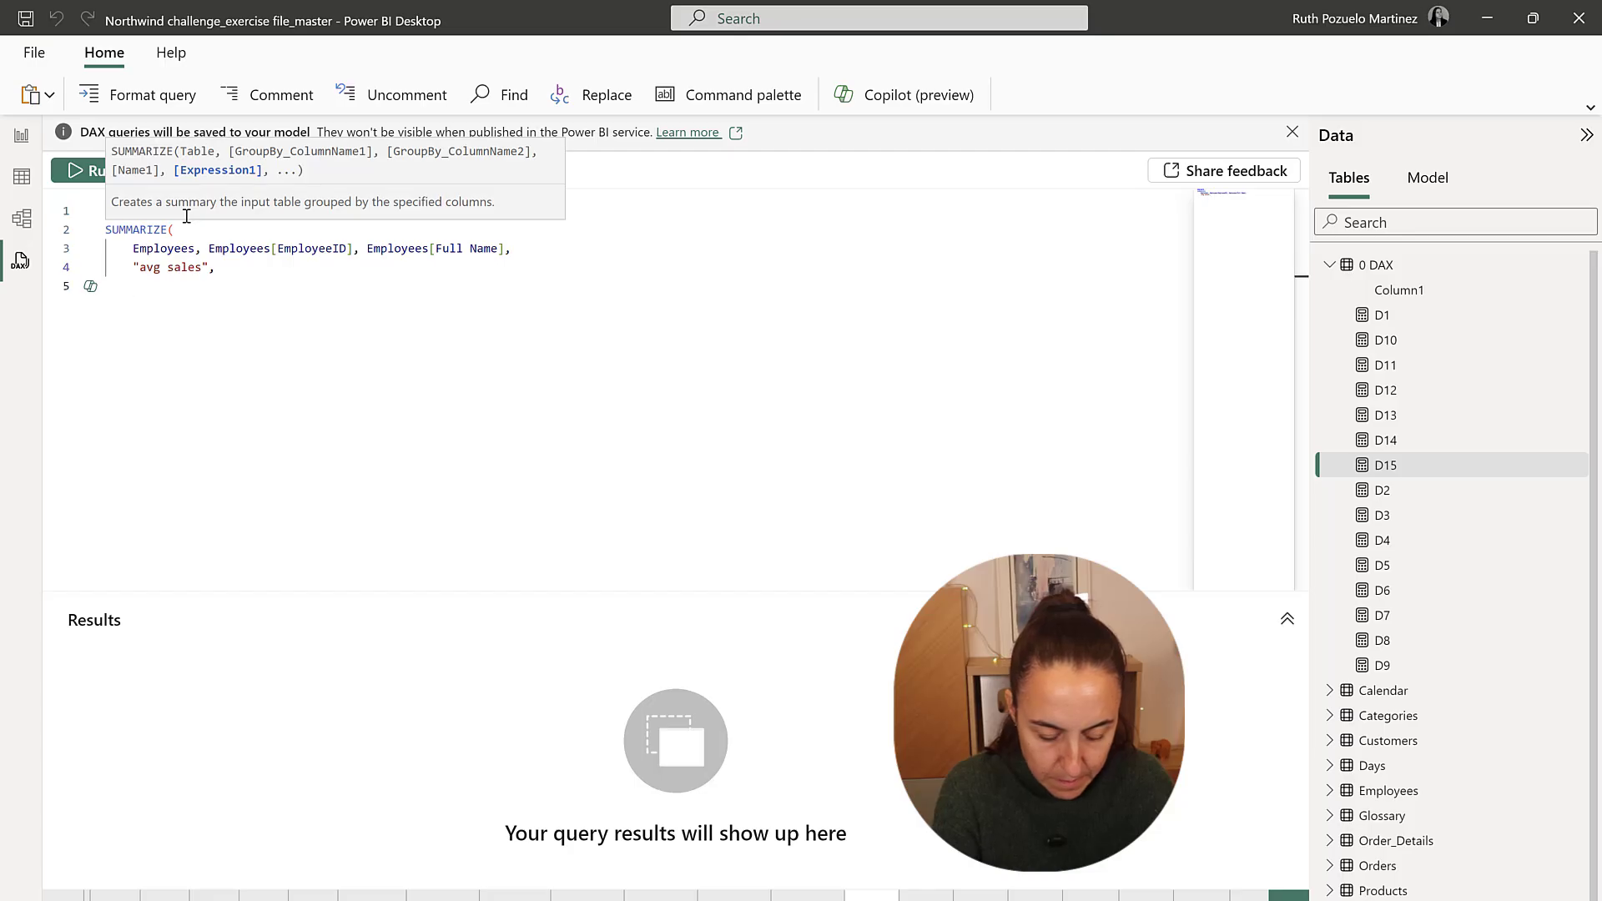
text(aver)
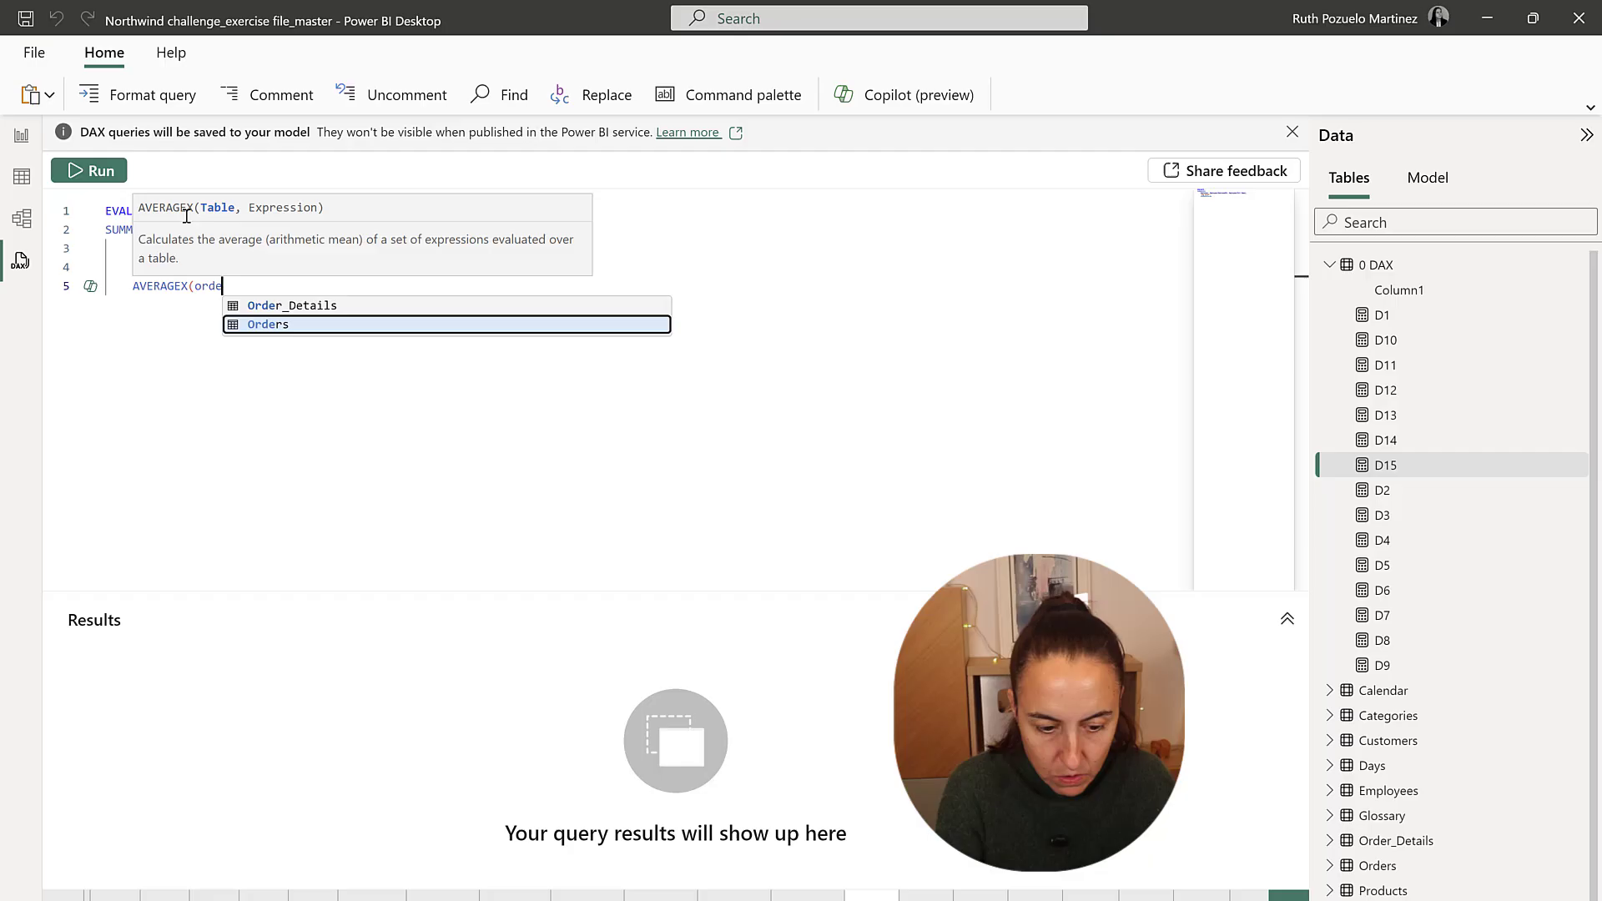
text(Orders, [t)
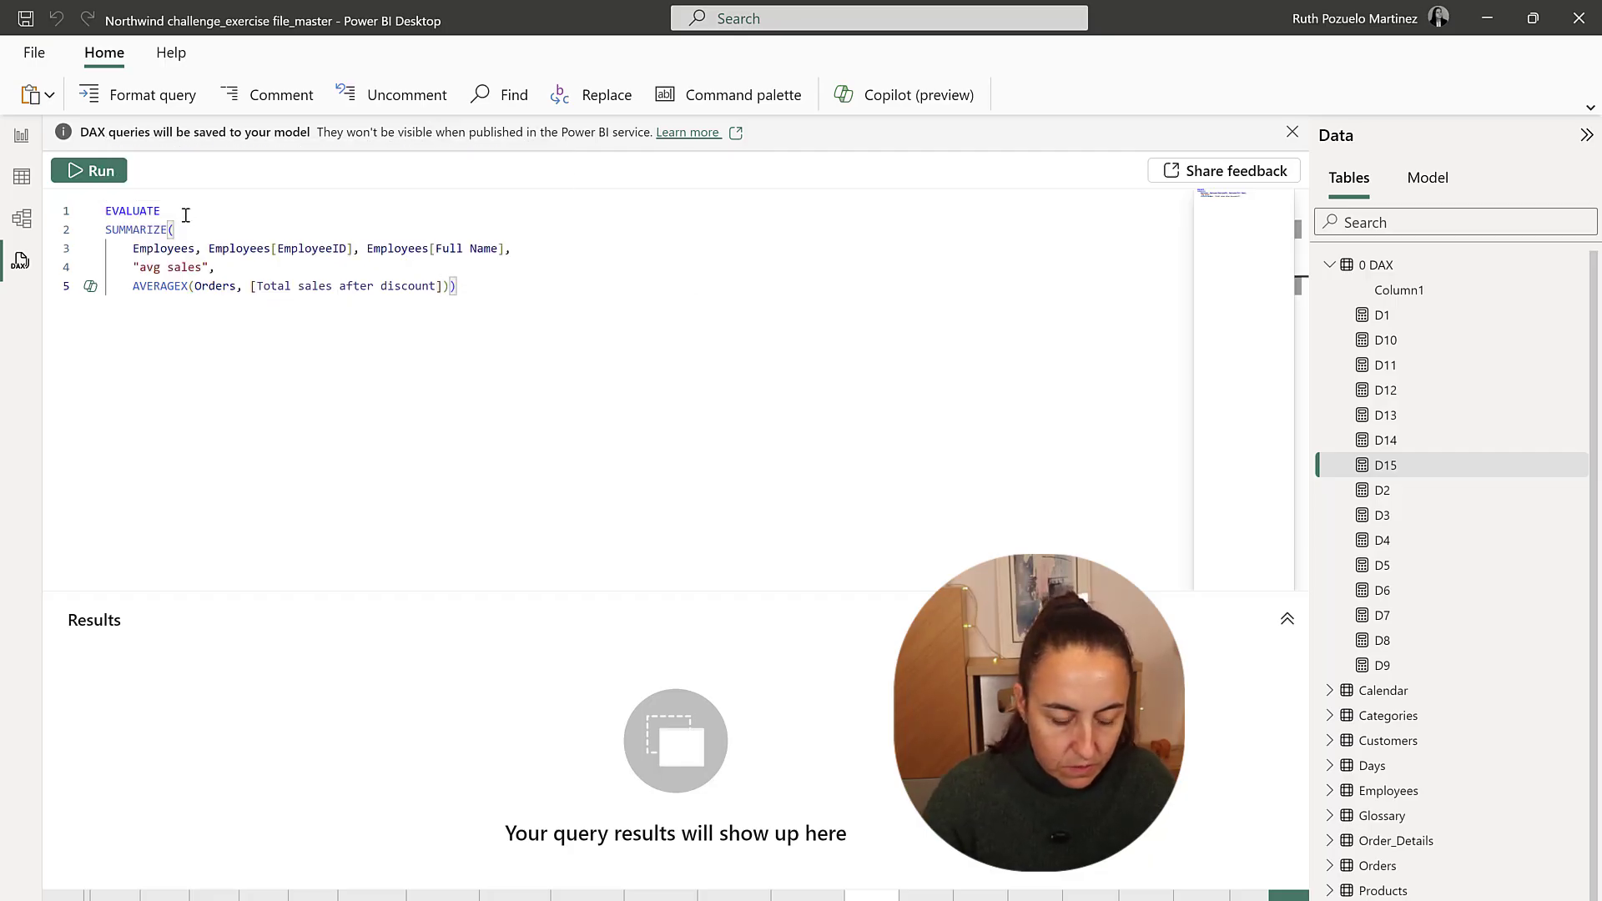
click(90, 170)
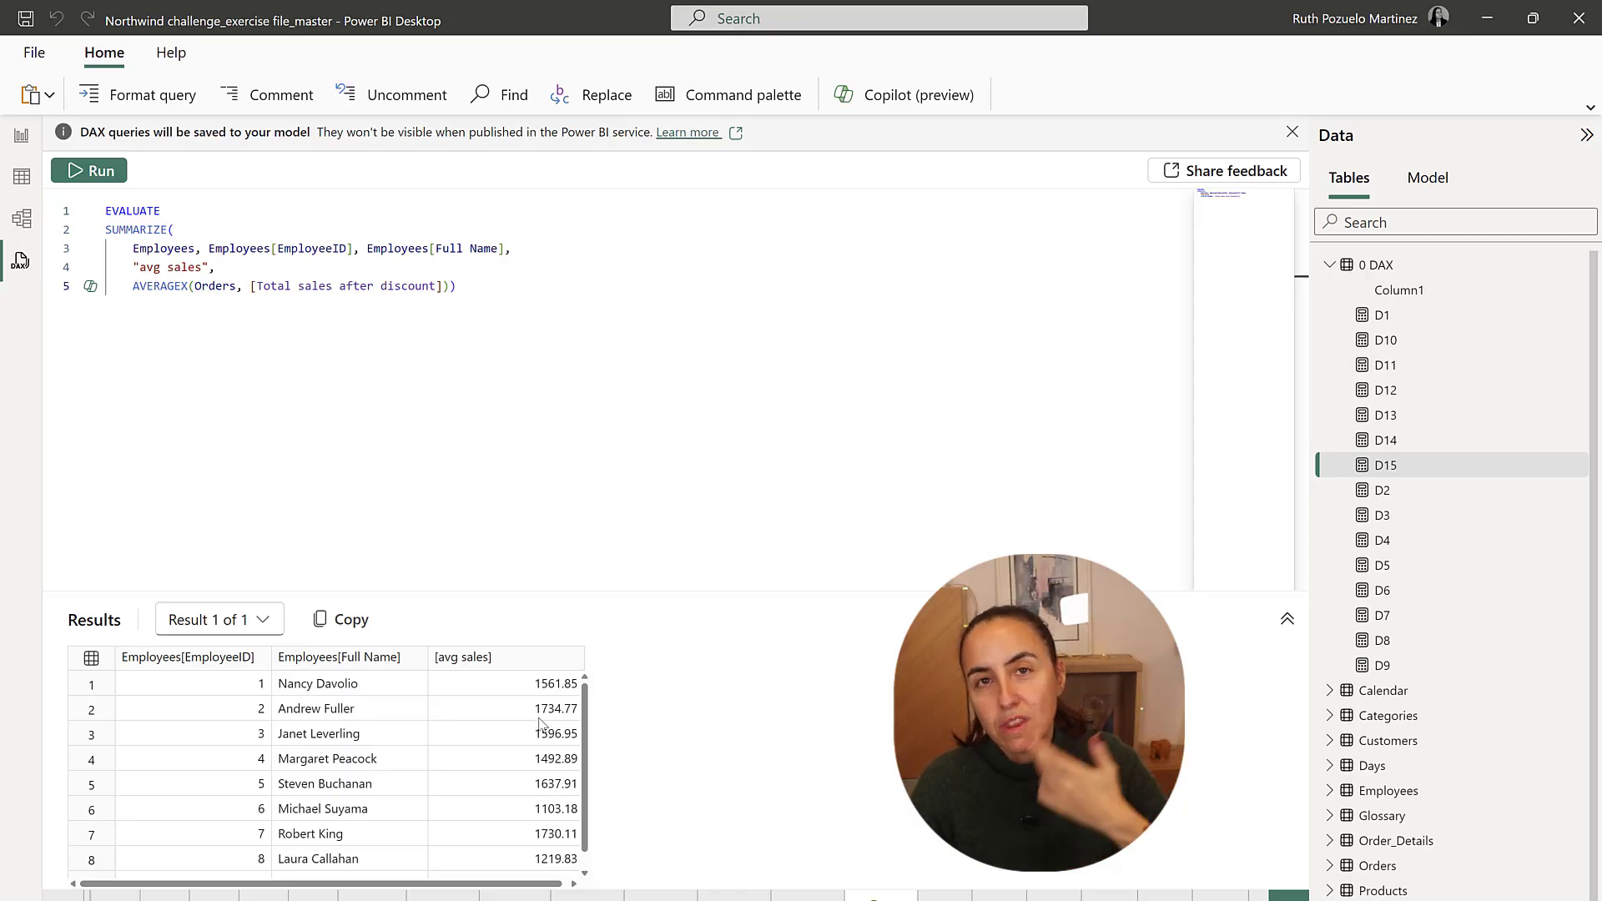
mouse_move(506, 682)
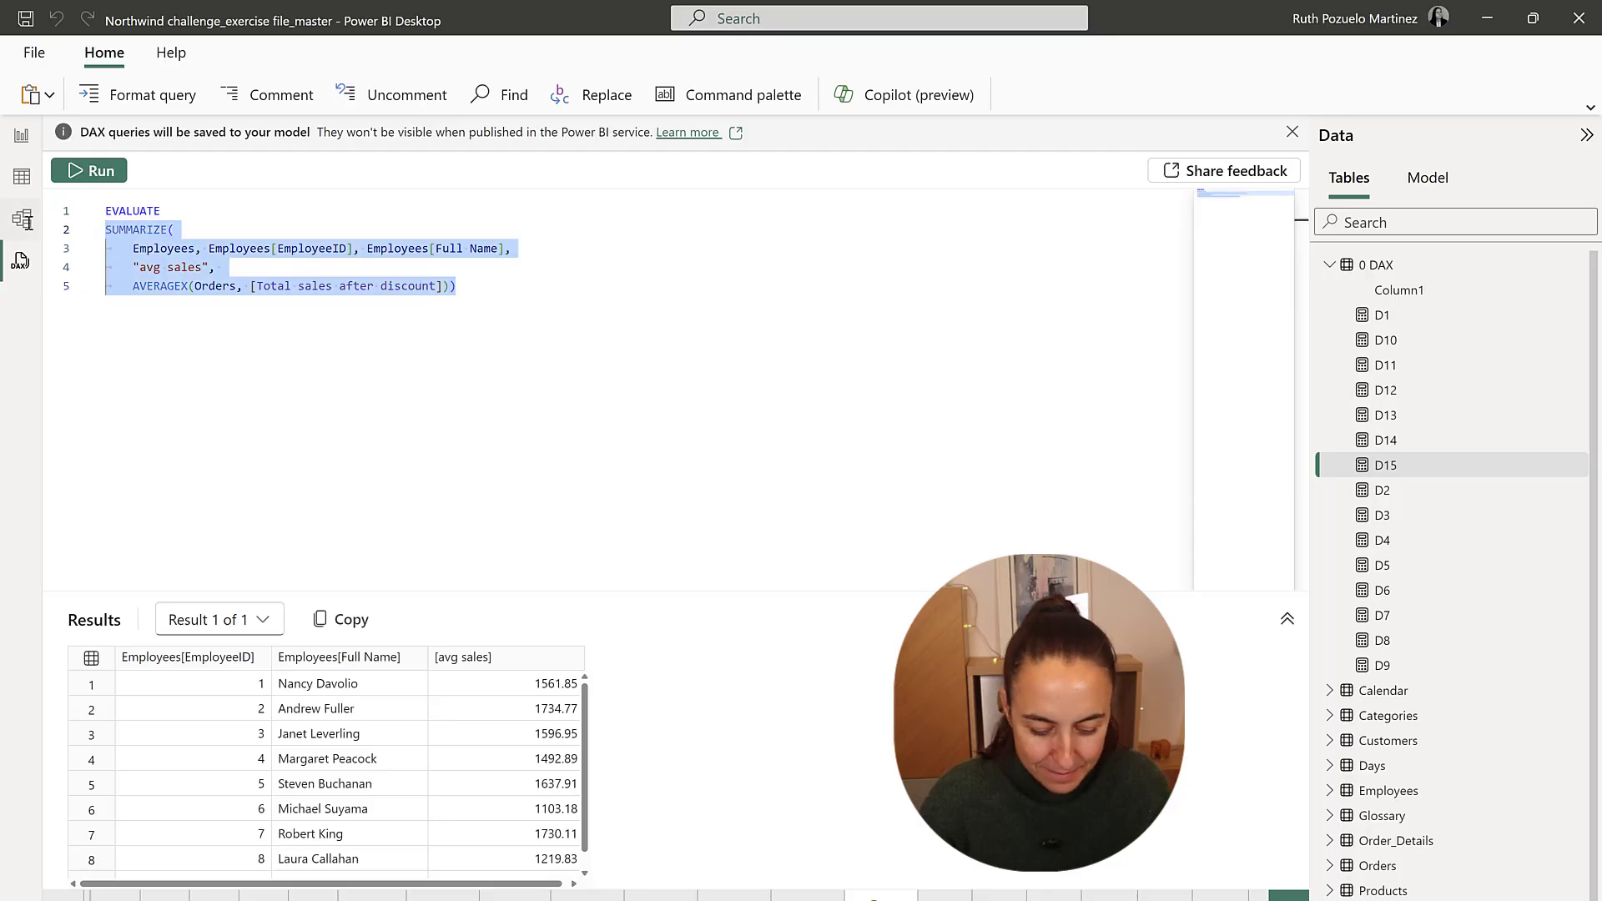
click(21, 136)
text(D16)
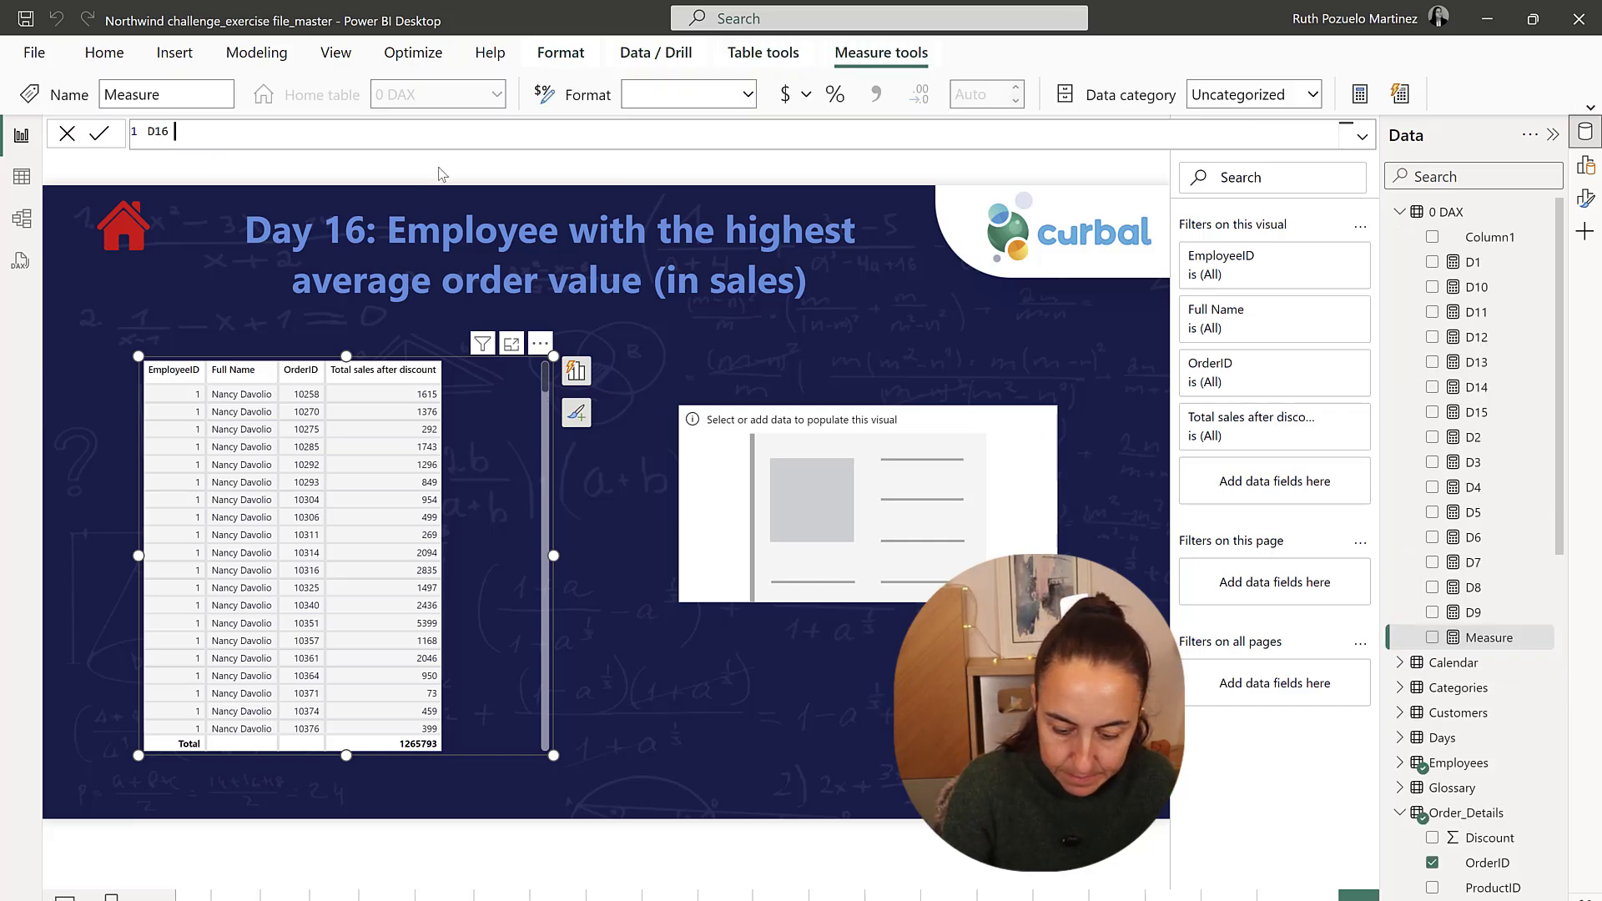
Write D16 as CONCATENATEX over TOPN(1, SUMMARIZE by employee with "avg sales").
text(topn(1, SUMMARIZE(Employees, Employees[EmployeeID], Employees[Full Name], "avg sales", AVERAGEX(Orders, [Total sales after discount])), [avg sales], desc))
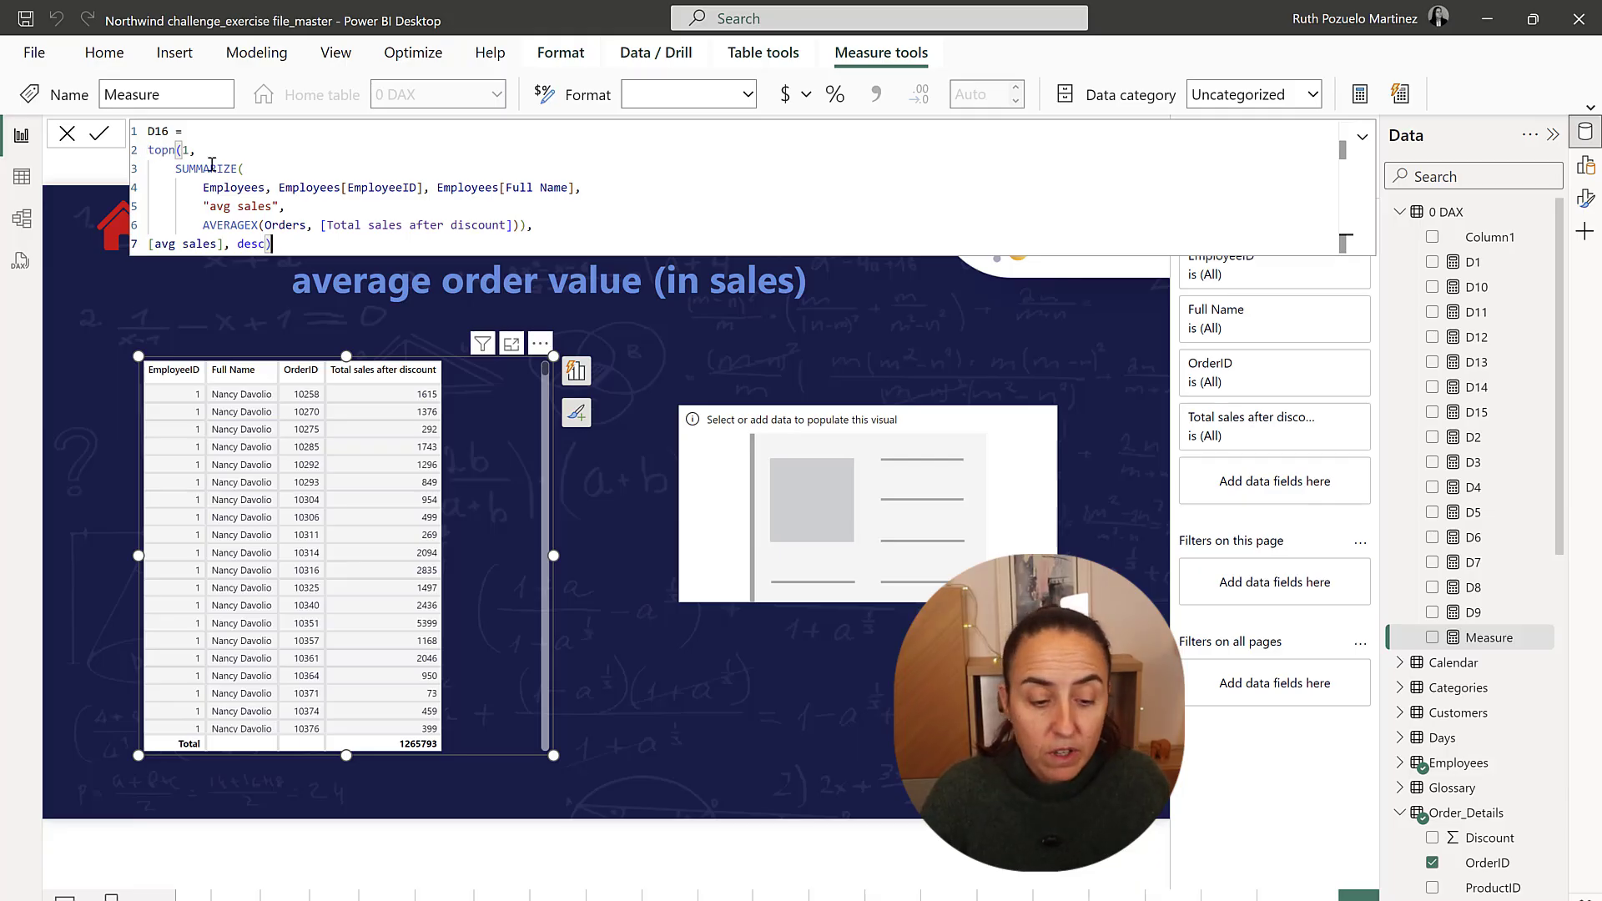
text(CONCATENATEX()
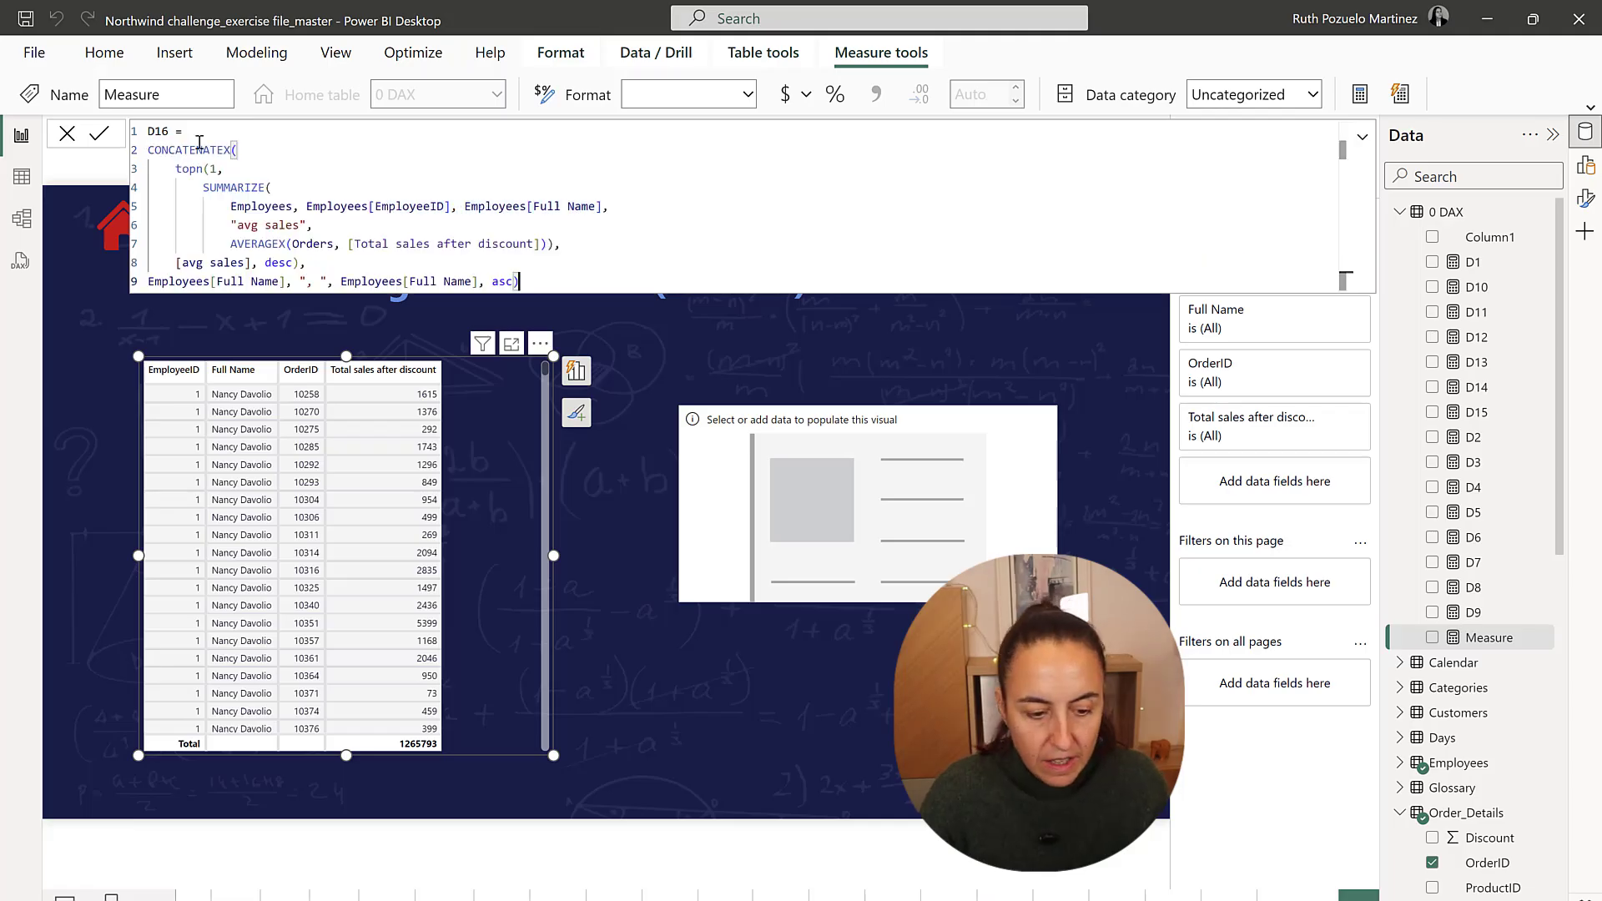